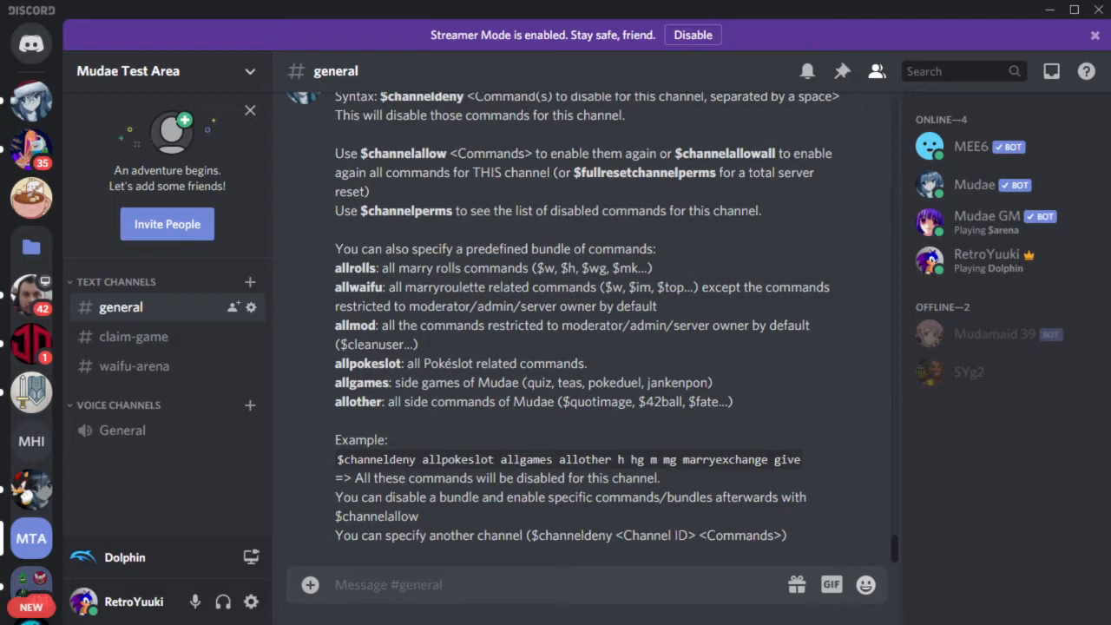
# Send $settings in #general so Mudae replies with the server settings list
pyautogui.write('$')
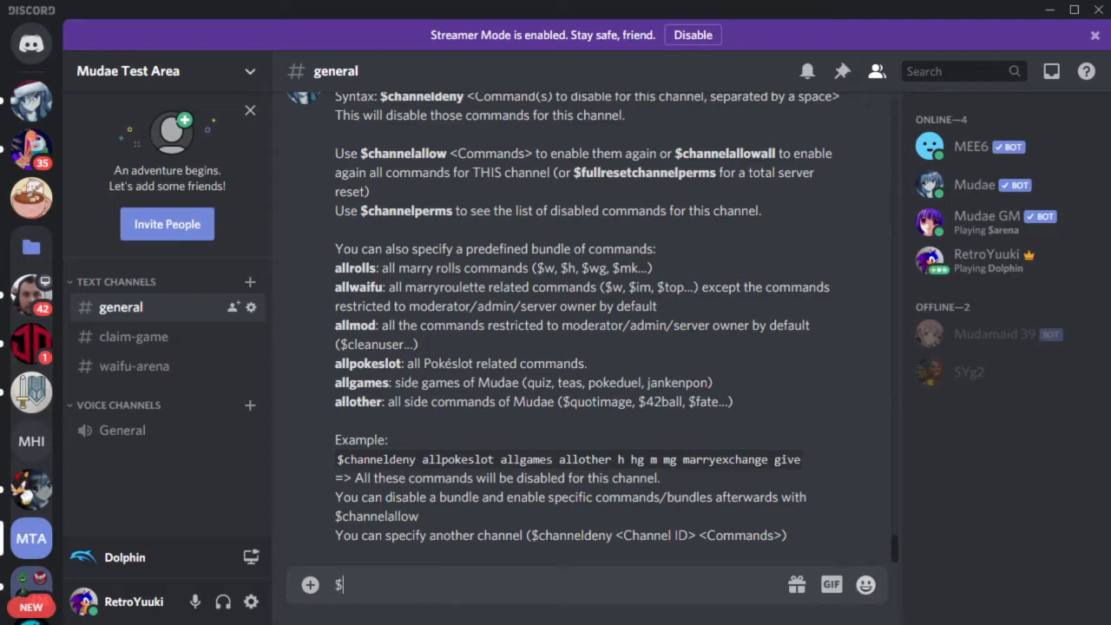
pyautogui.write('settings')
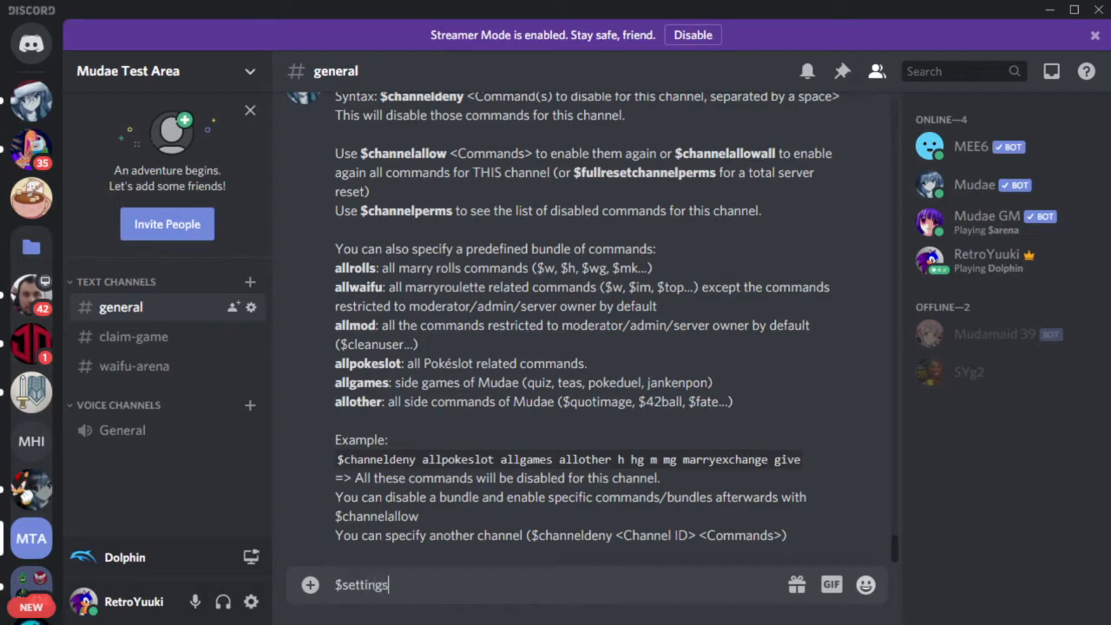
pyautogui.press('Enter')
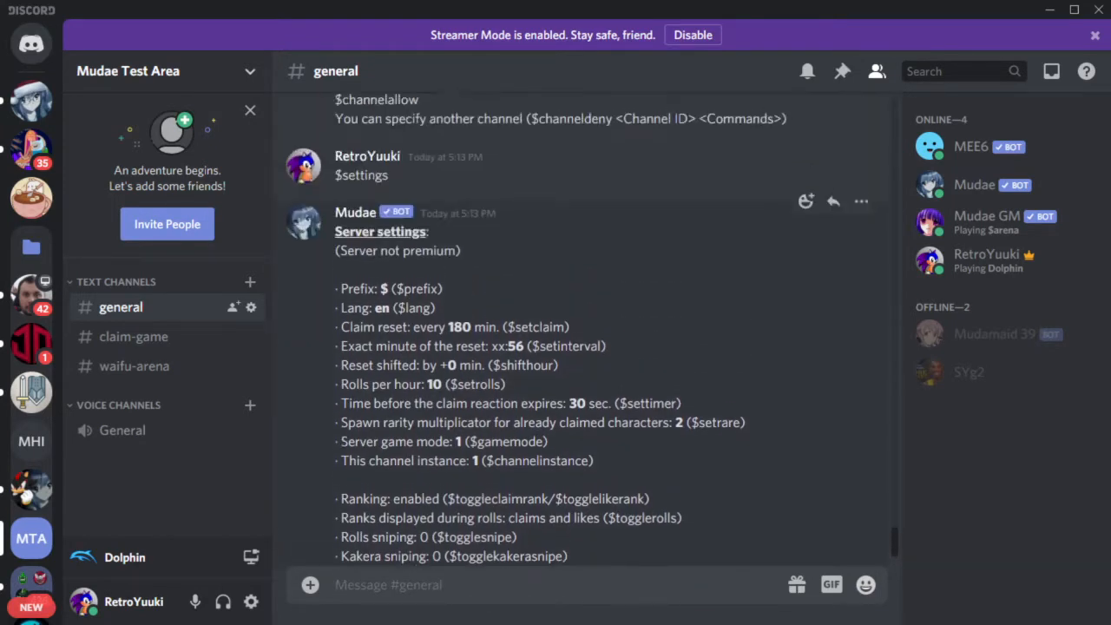
pyautogui.scroll(-3)
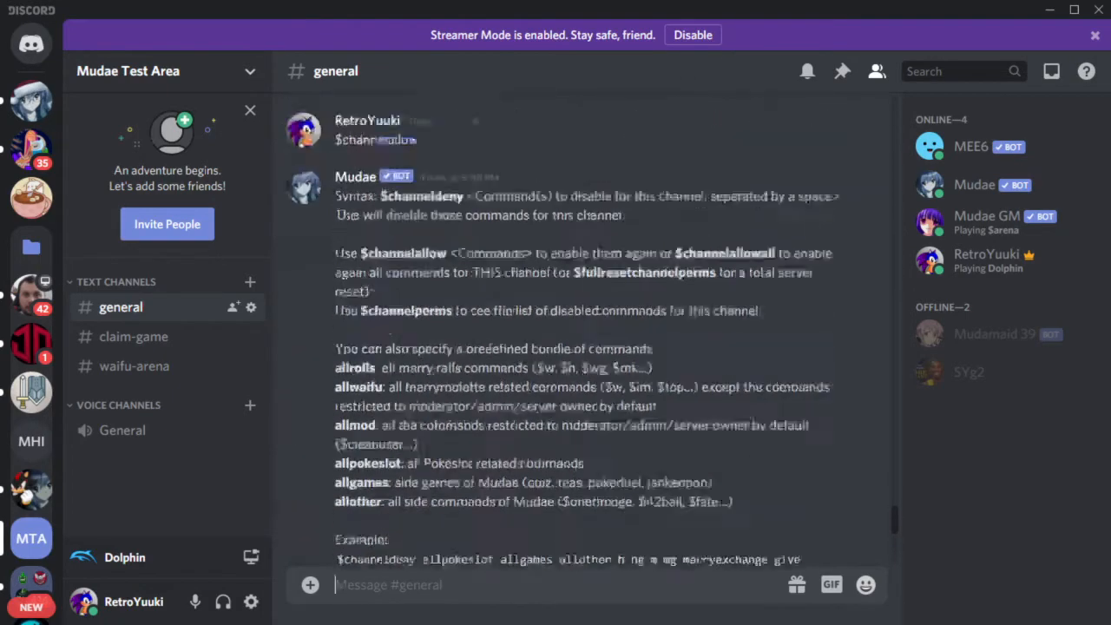
pyautogui.write('$settings')
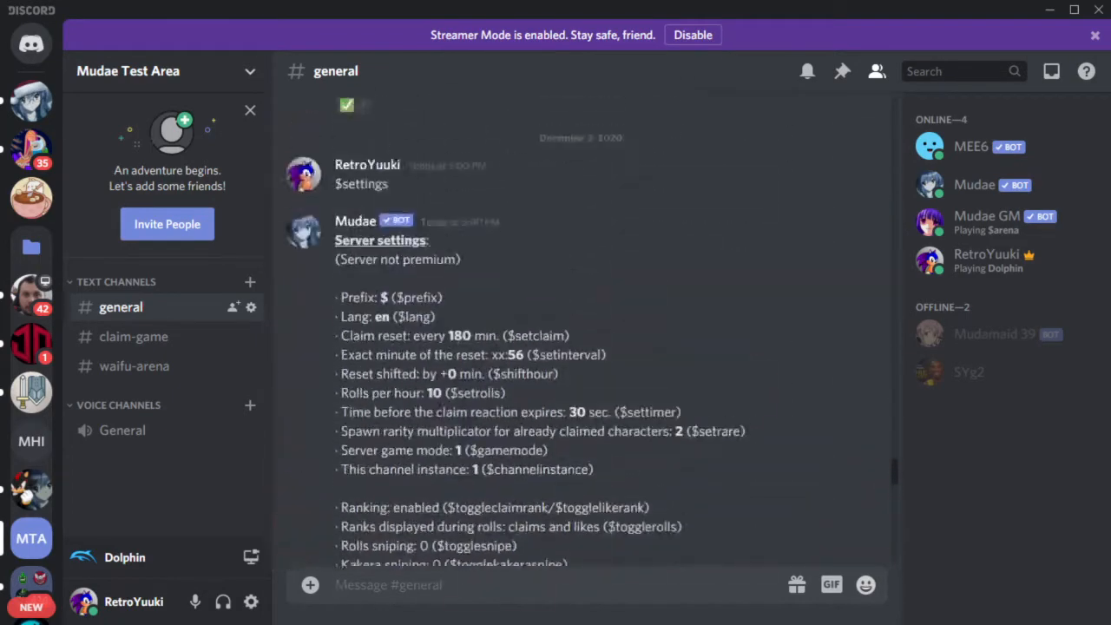
pyautogui.scroll(-3)
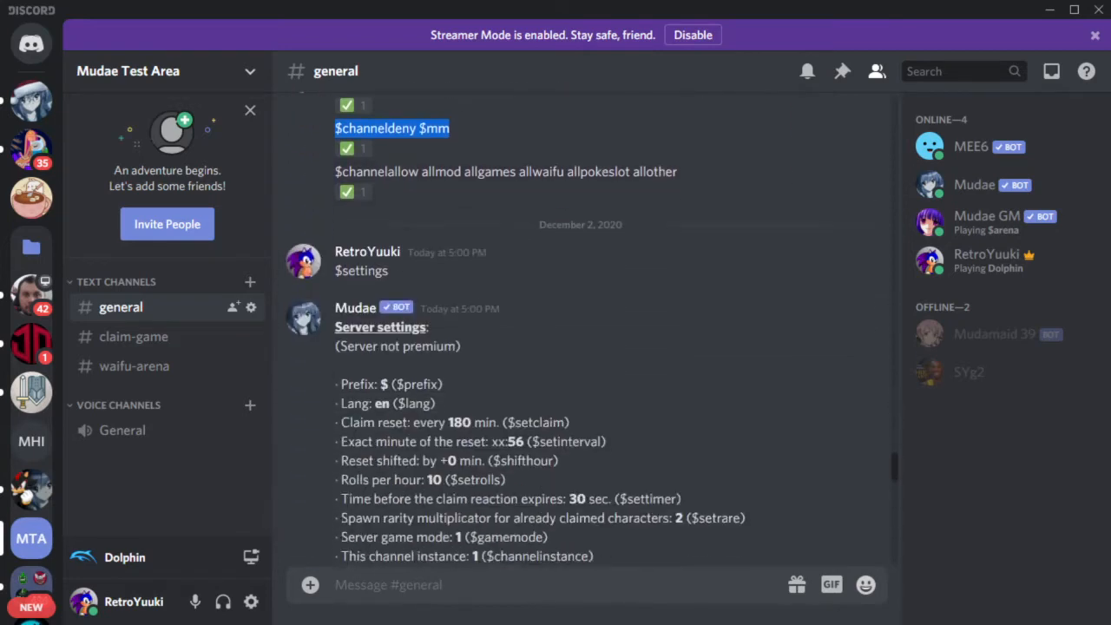
pyautogui.scroll(-3)
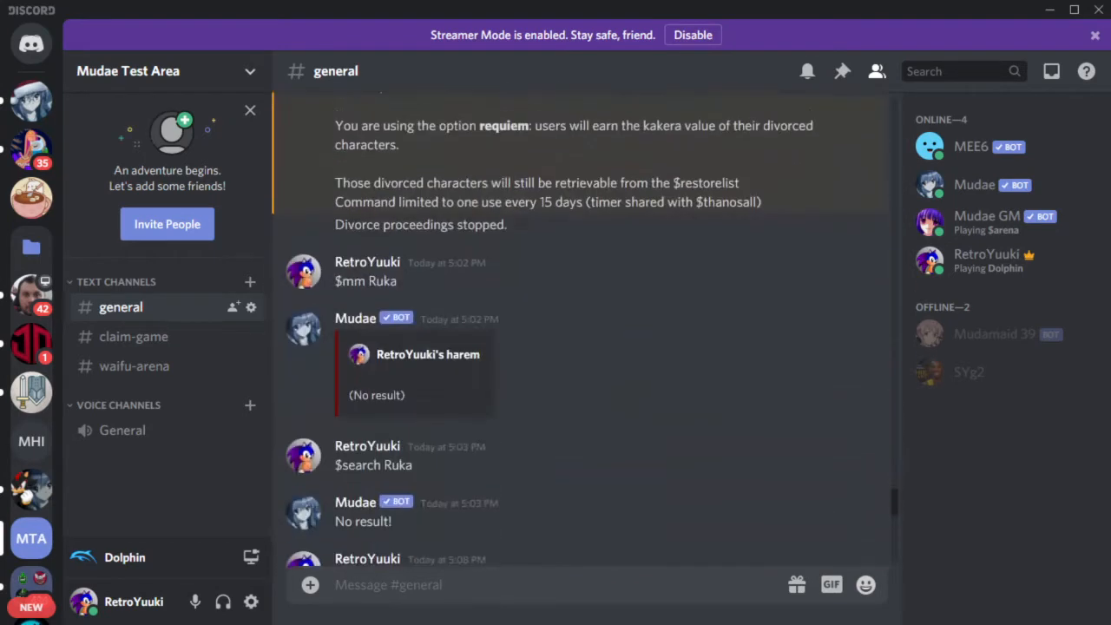
pyautogui.scroll(-3)
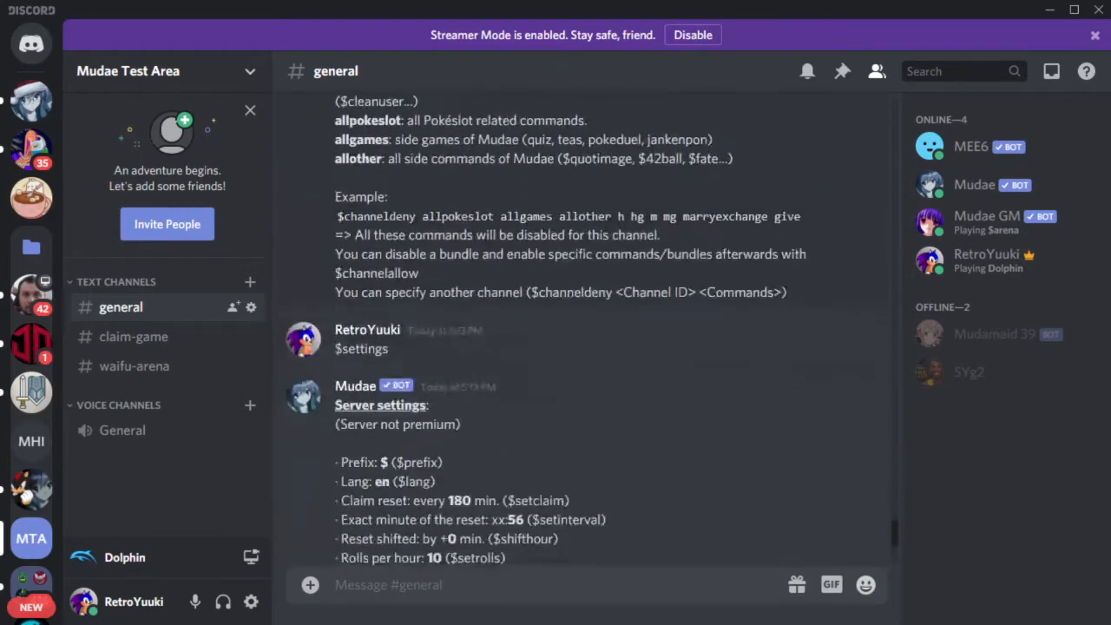
pyautogui.scroll(-3)
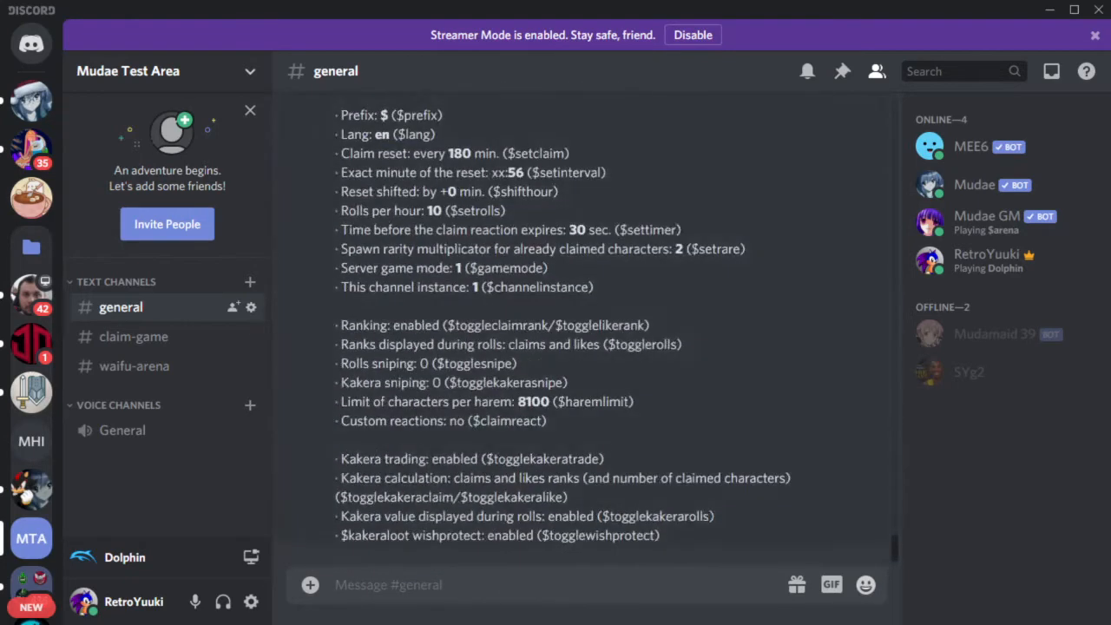
pyautogui.moveTo(31, 489)
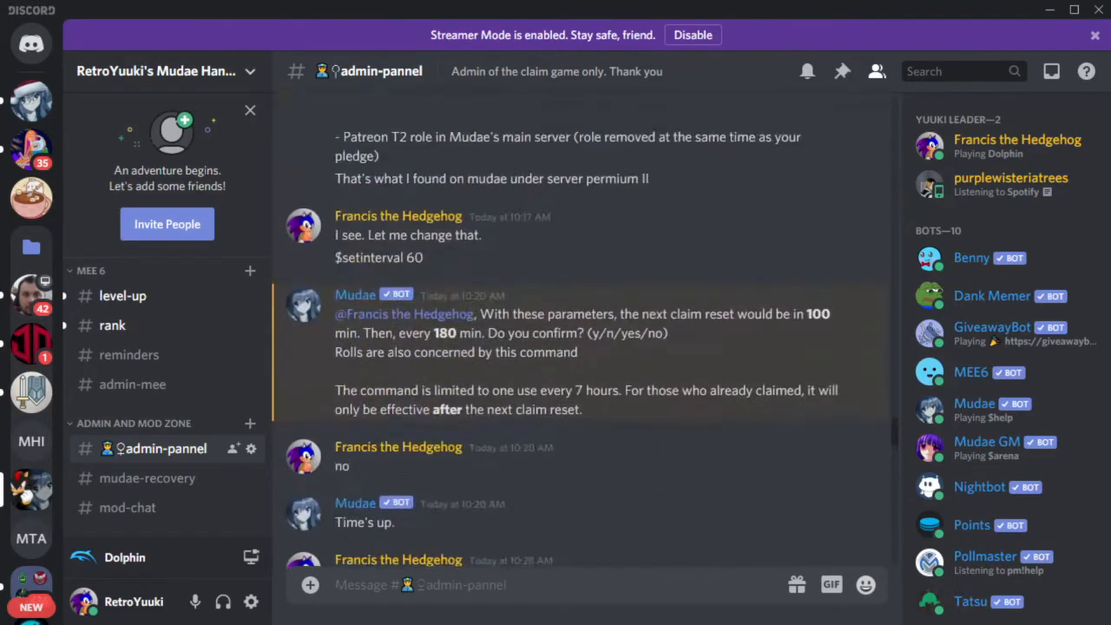
# Scroll through the admin-pannel claim-setting and premium messages down to the $settings command
pyautogui.scroll(3)
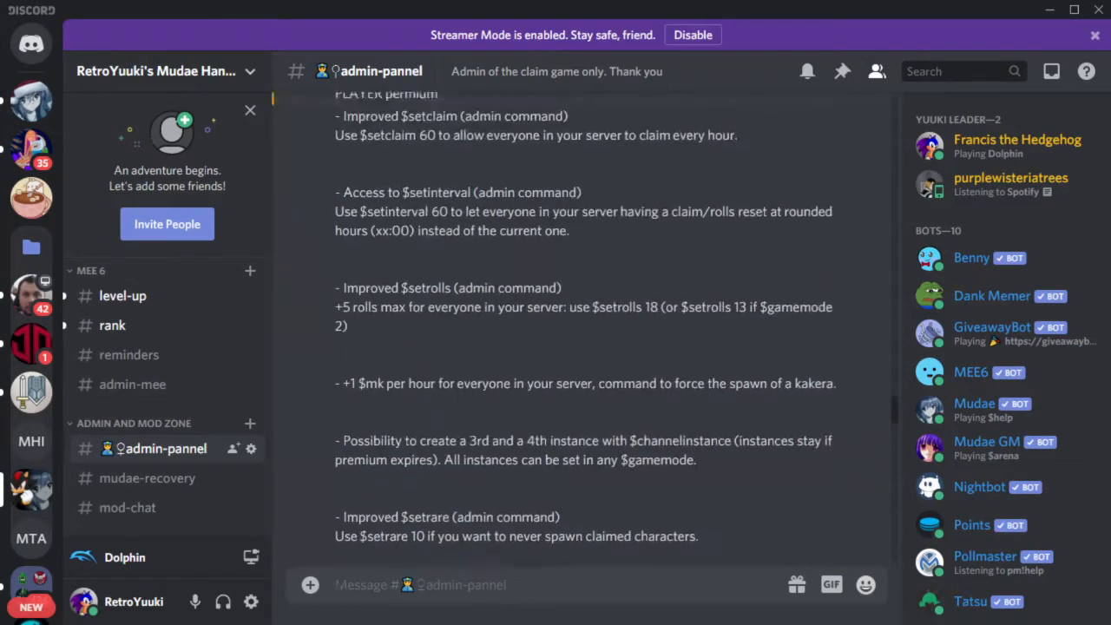
pyautogui.scroll(-3)
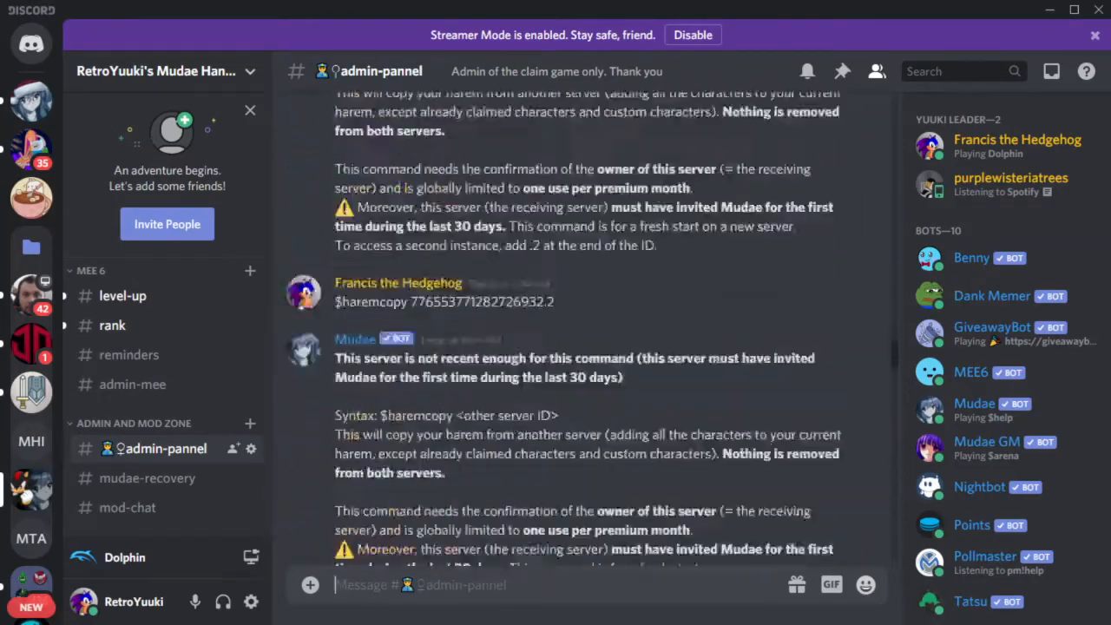
pyautogui.scroll(-3)
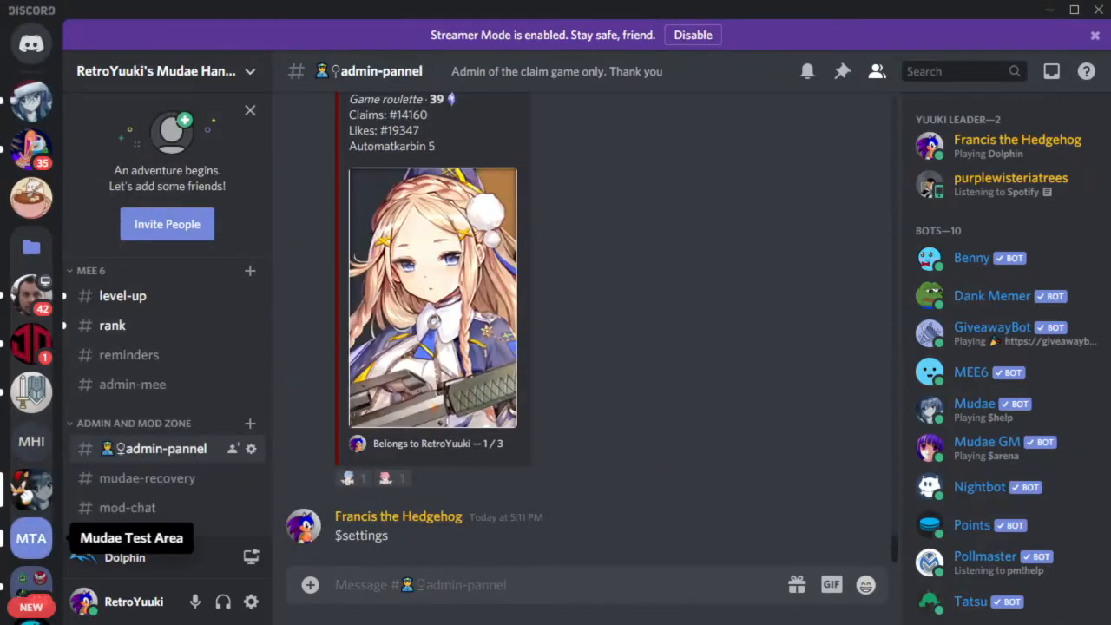
# Switch to Mudae Test Area and draft $bitesthedust requiem in #general without sending
pyautogui.click(29, 538)
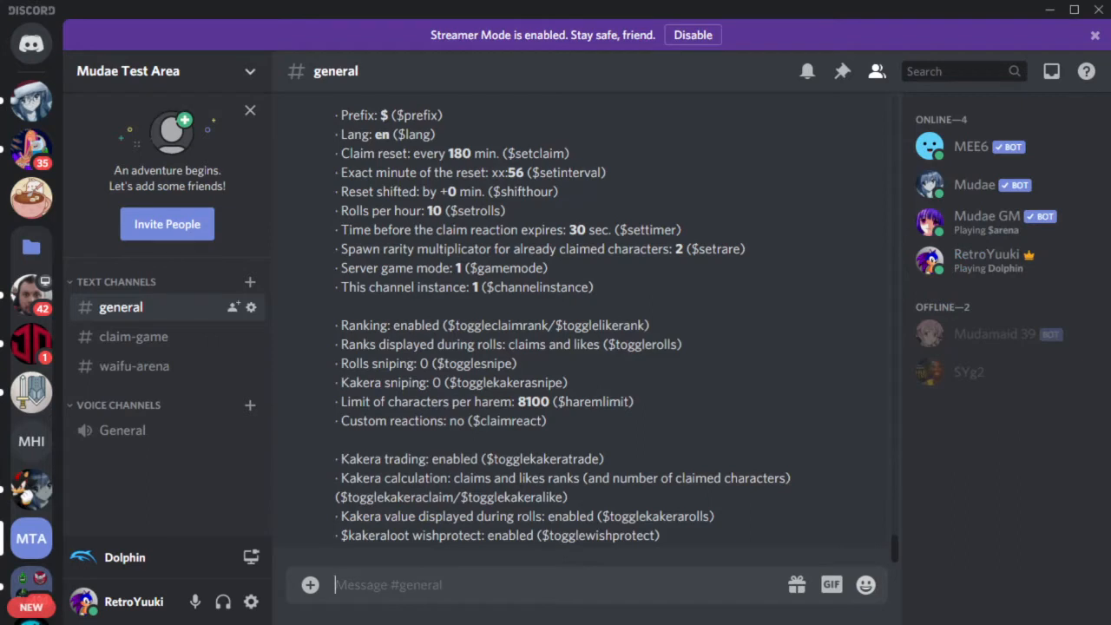
pyautogui.write('$butes')
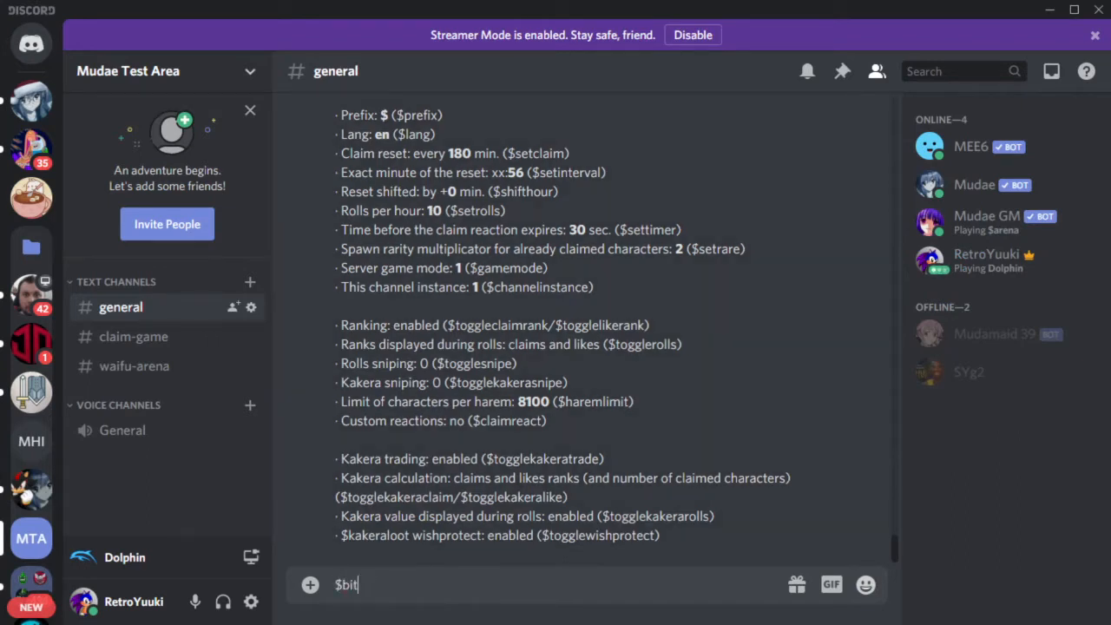
pyautogui.write('esthedust r')
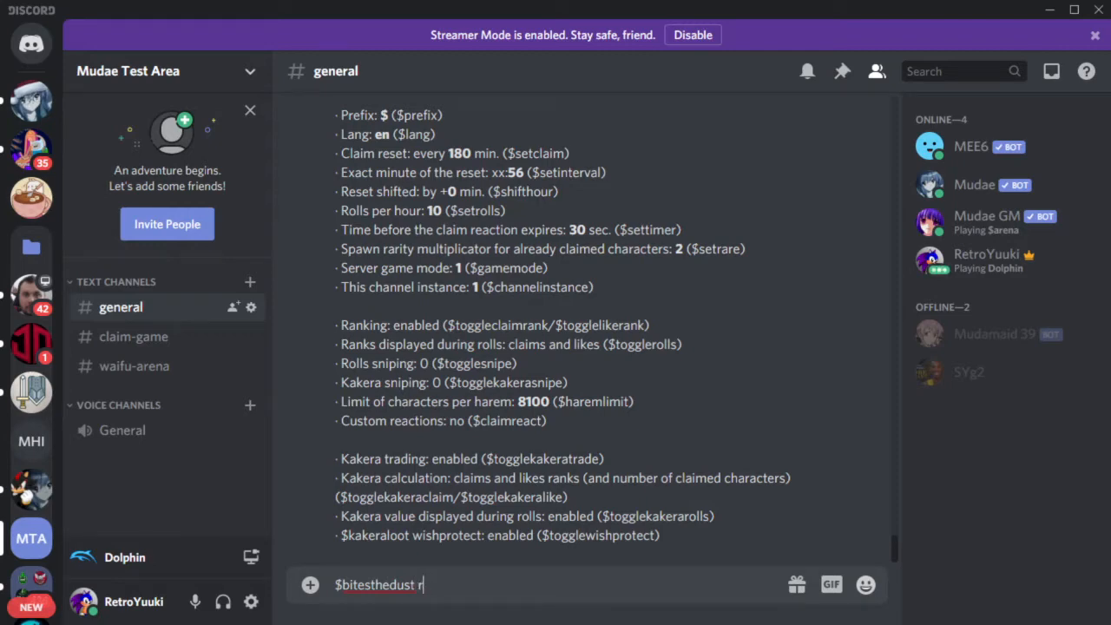
pyautogui.write('equiem')
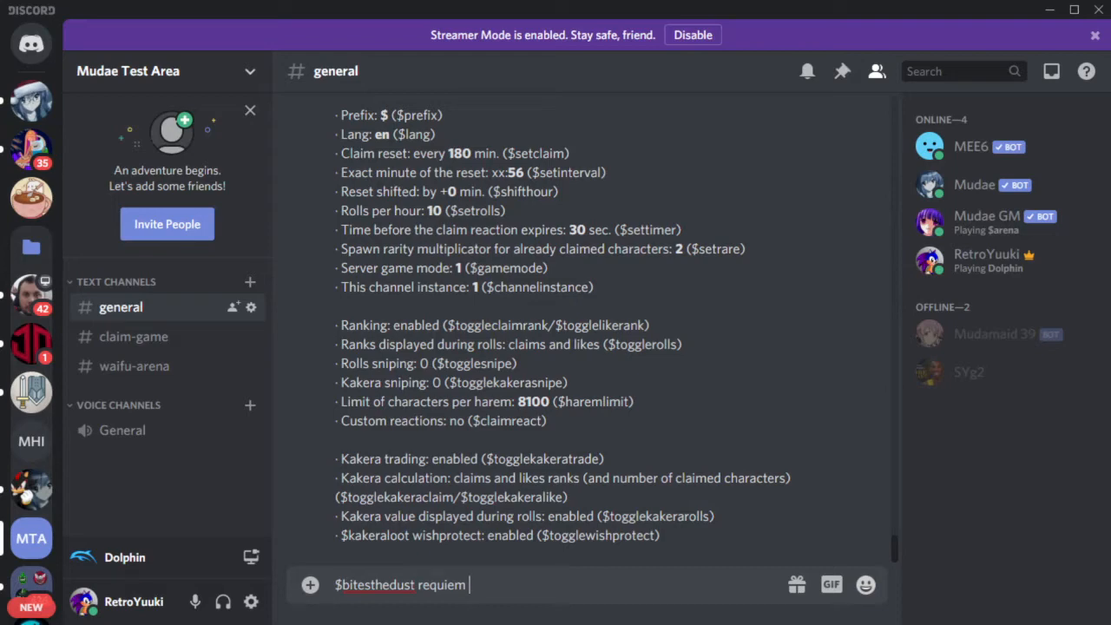
pyautogui.moveTo(32, 490)
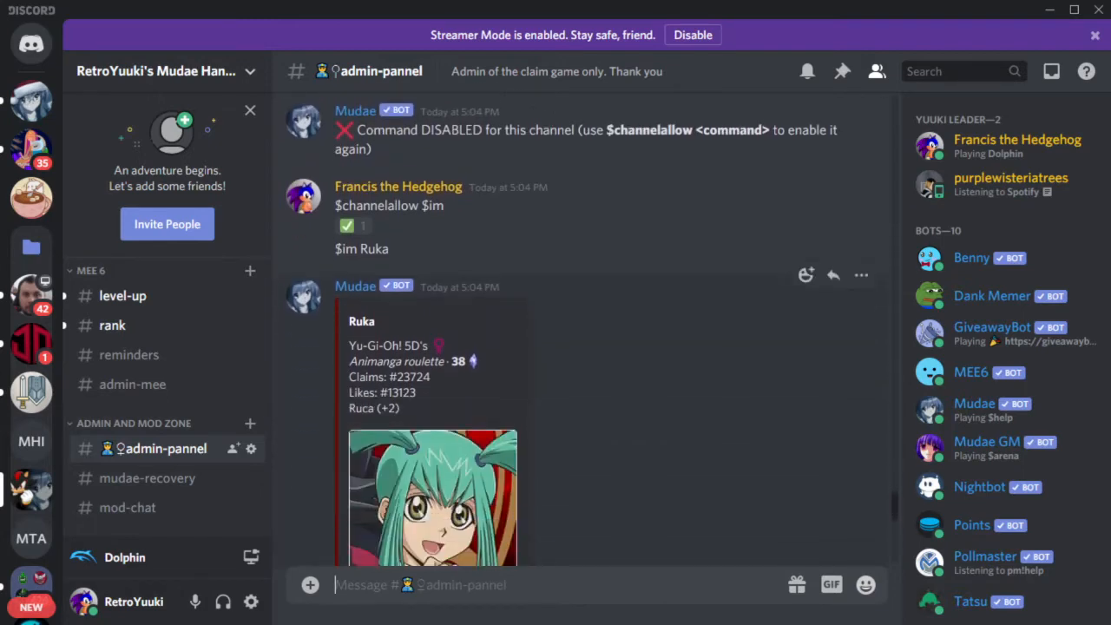
pyautogui.scroll(-3)
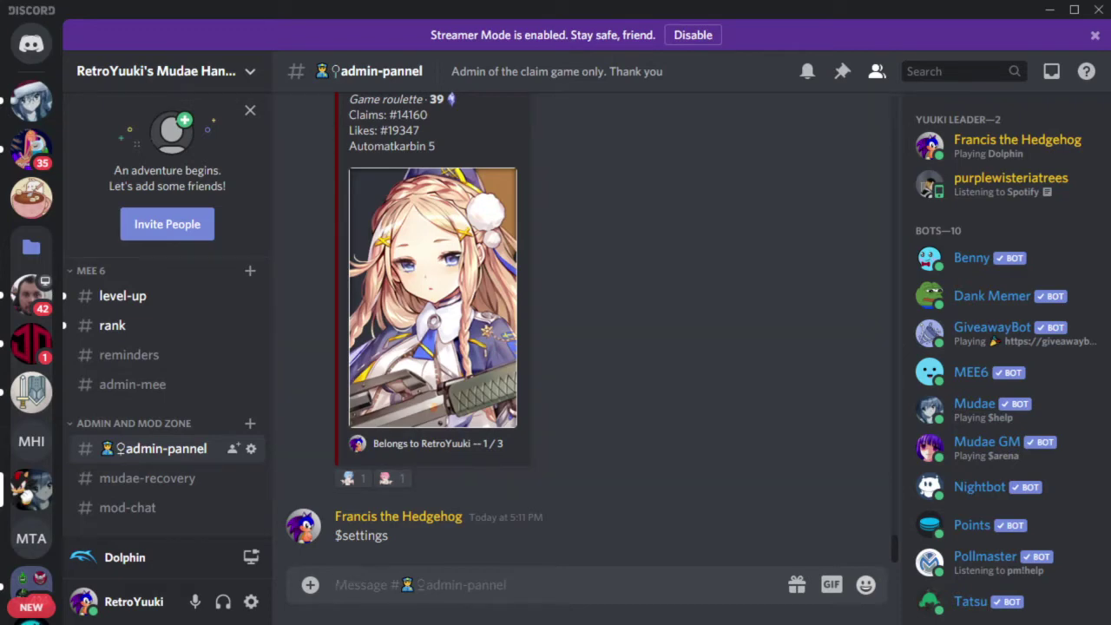
pyautogui.write('$left')
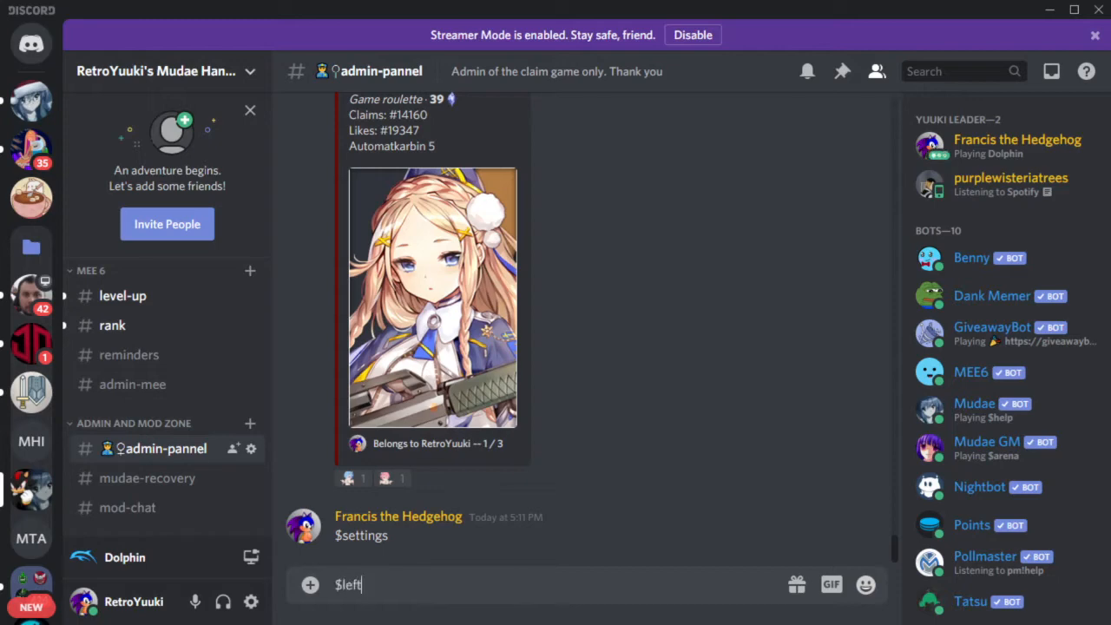
pyautogui.press('Enter')
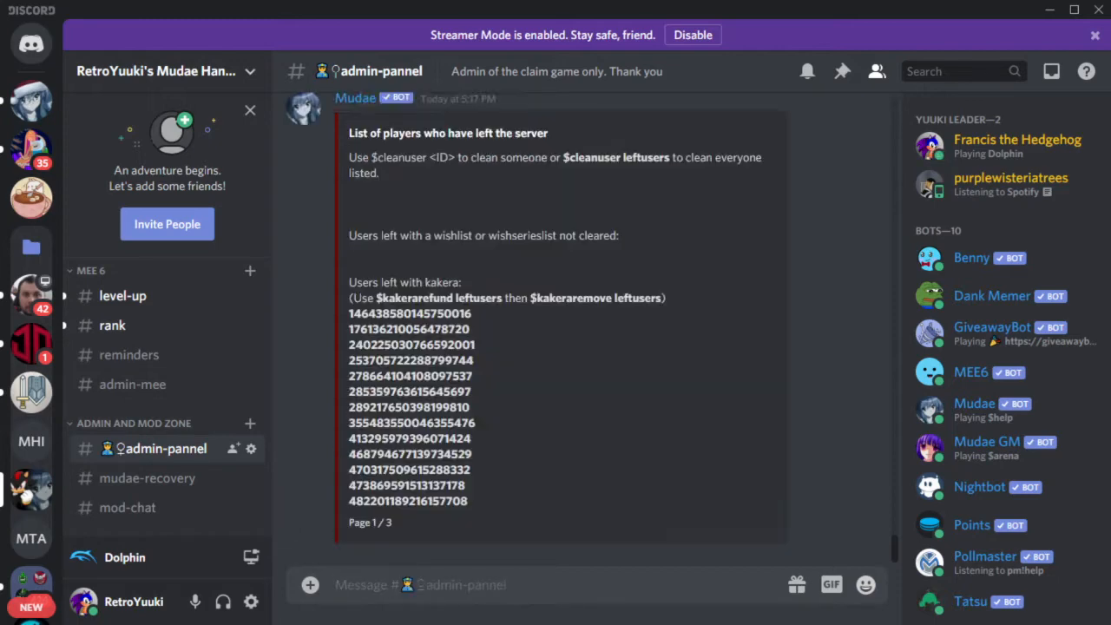
pyautogui.scroll(-3)
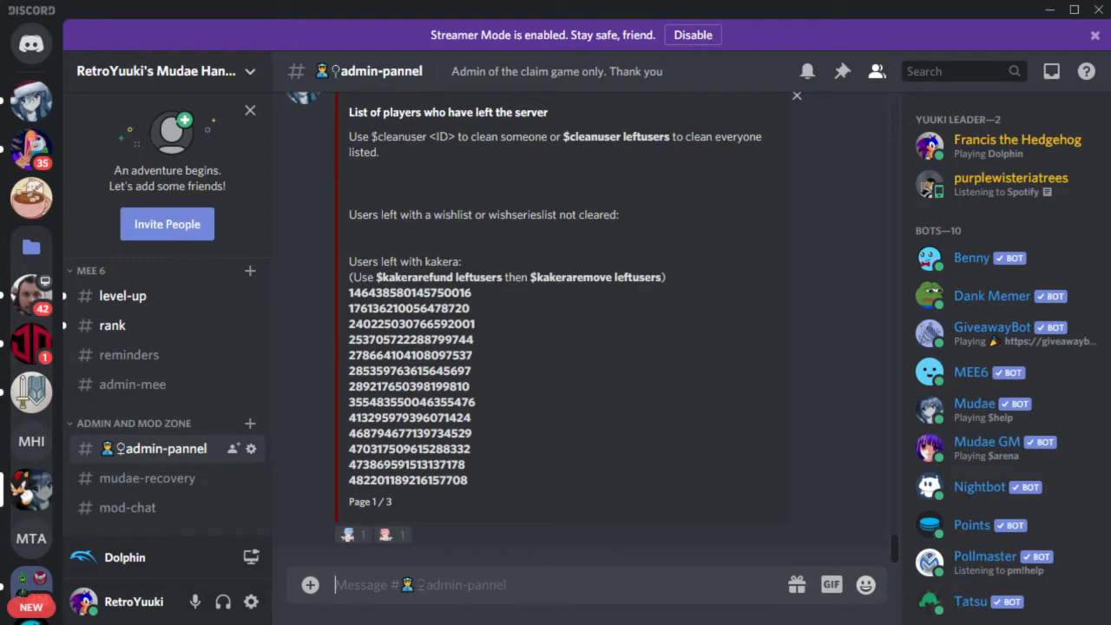
pyautogui.doubleClick(400, 136)
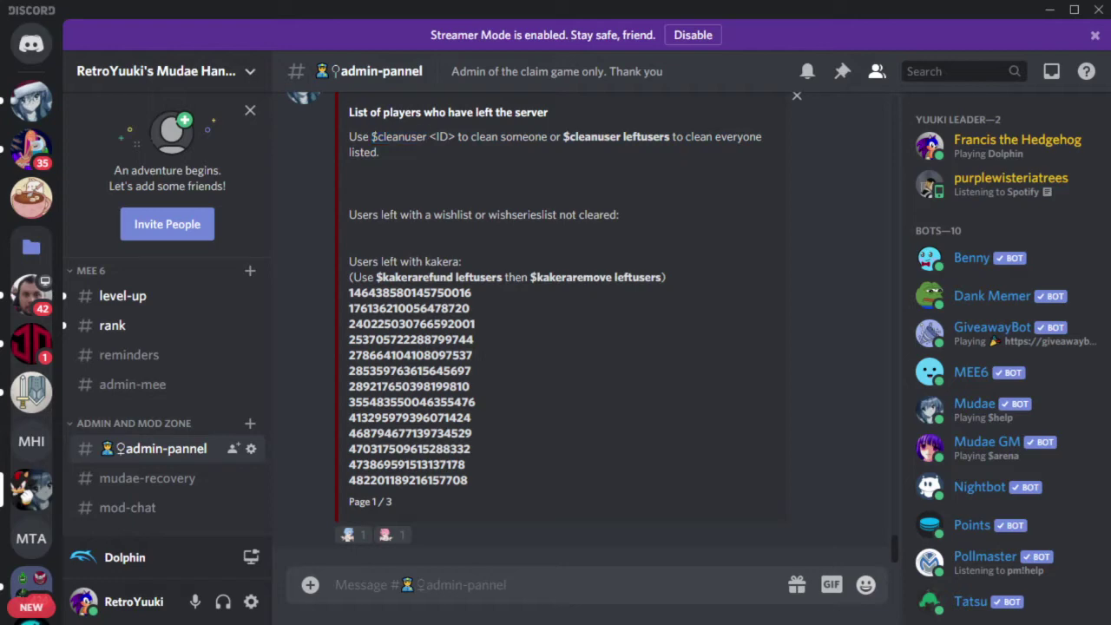
pyautogui.doubleClick(616, 135)
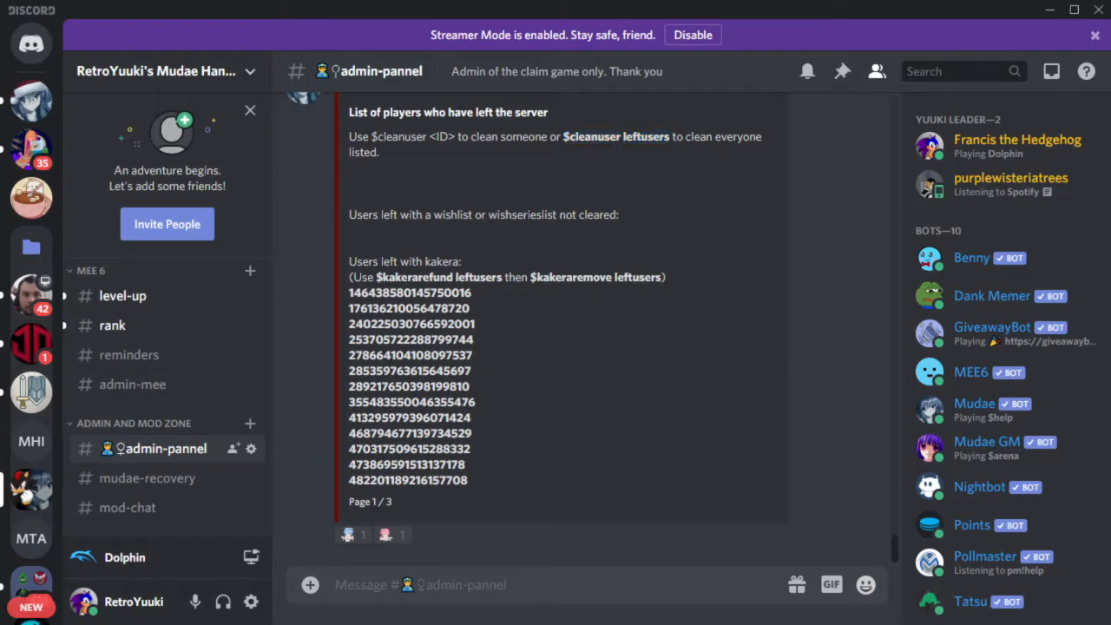
# Send $selfreset in admin-pannel so Mudae lists its reset subcommand syntaxes
pyautogui.write('$')
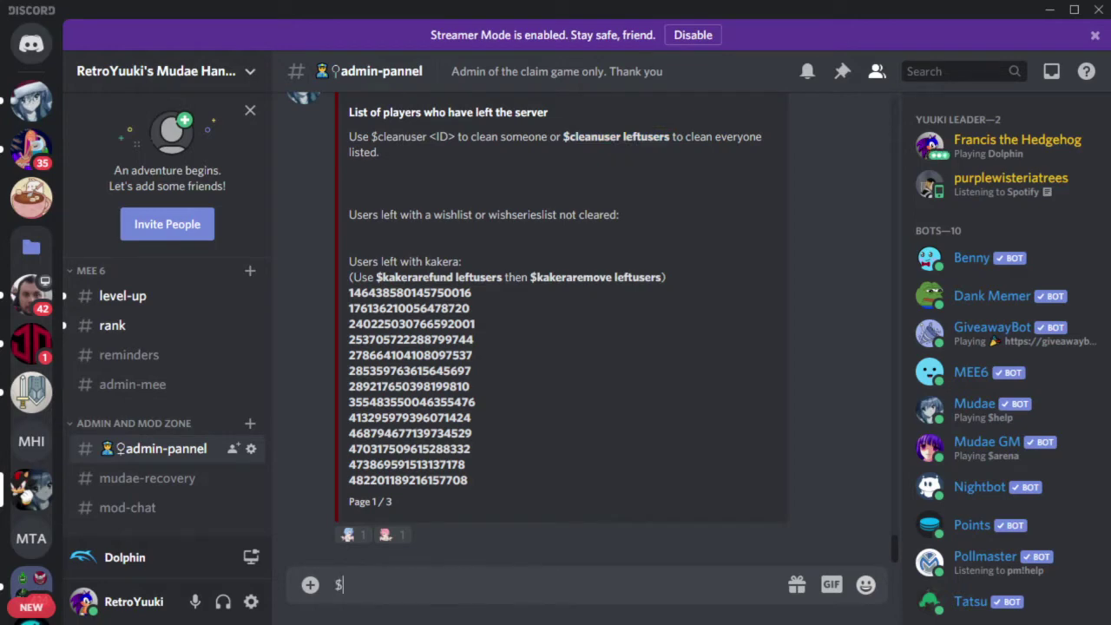
pyautogui.write('self')
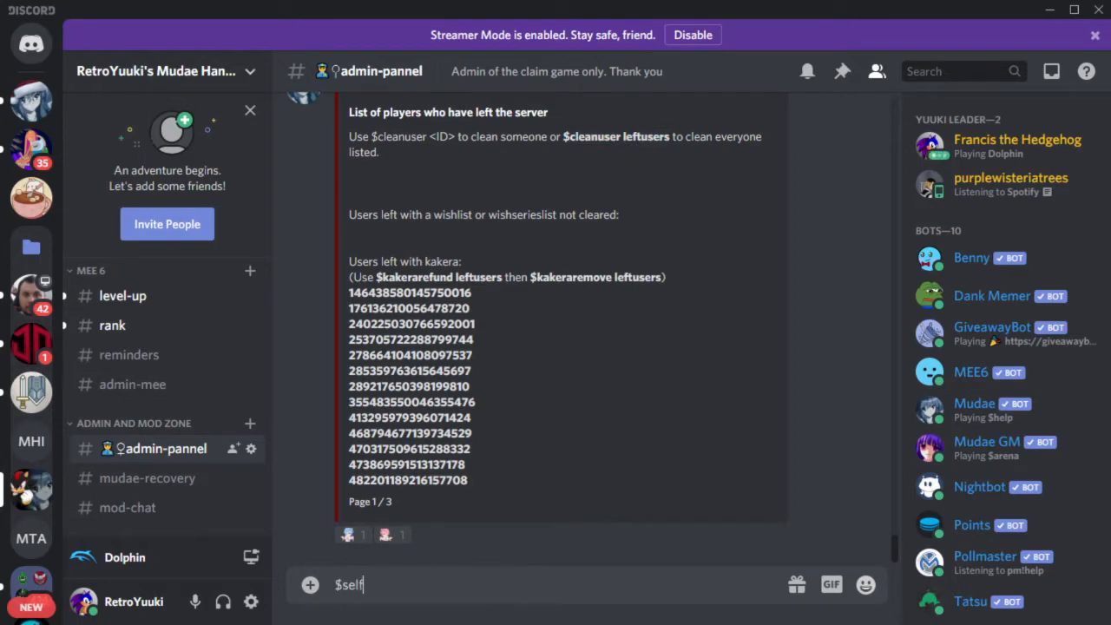
pyautogui.write('res')
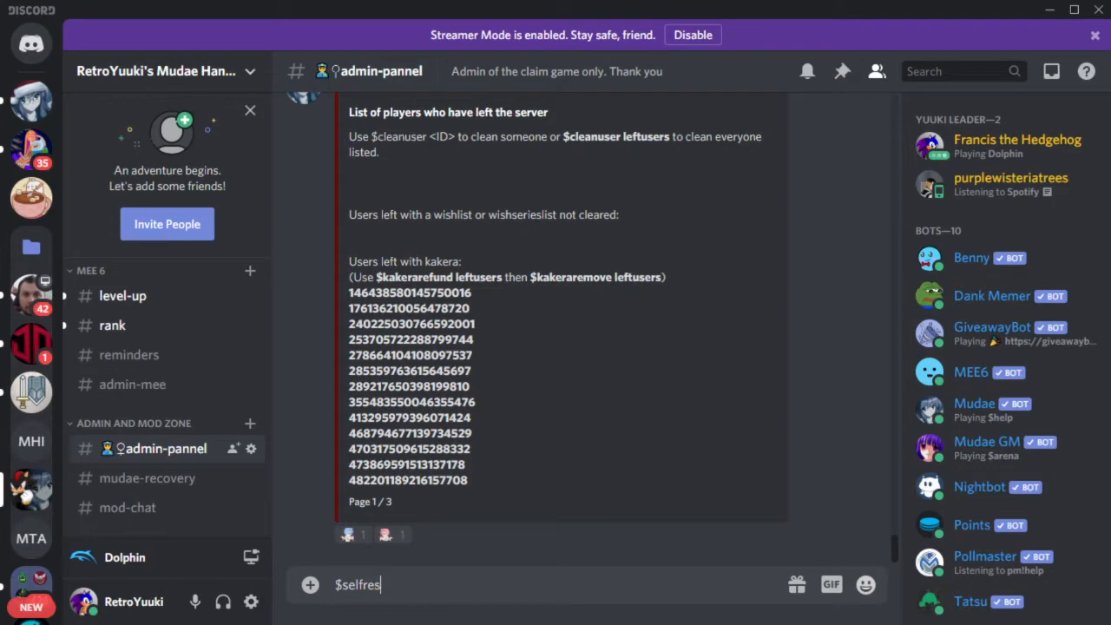
pyautogui.write('e')
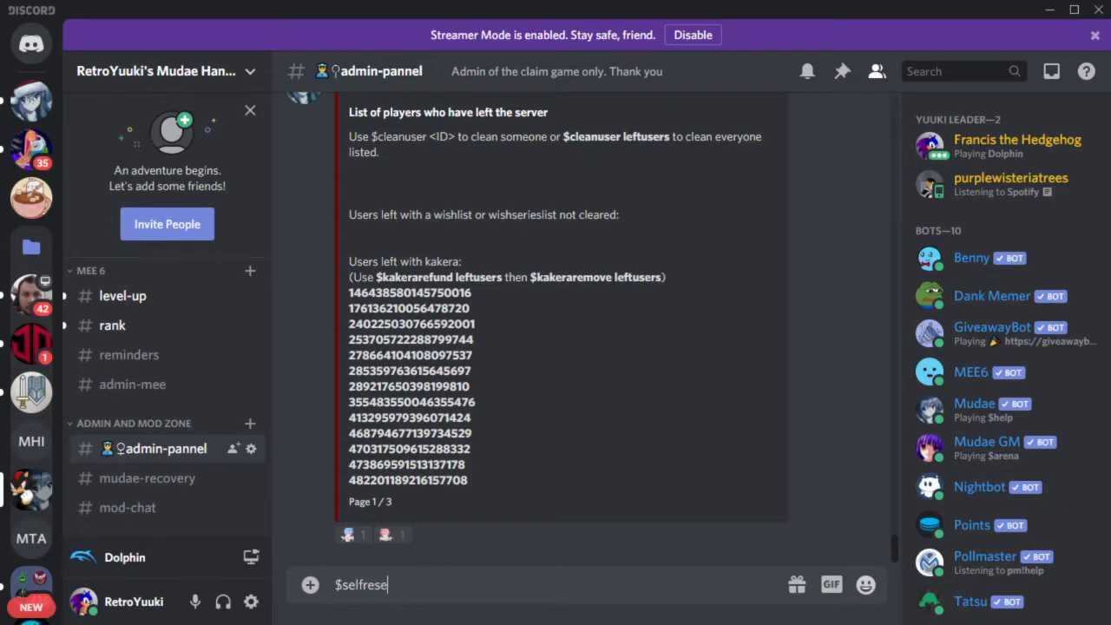
pyautogui.press('Enter')
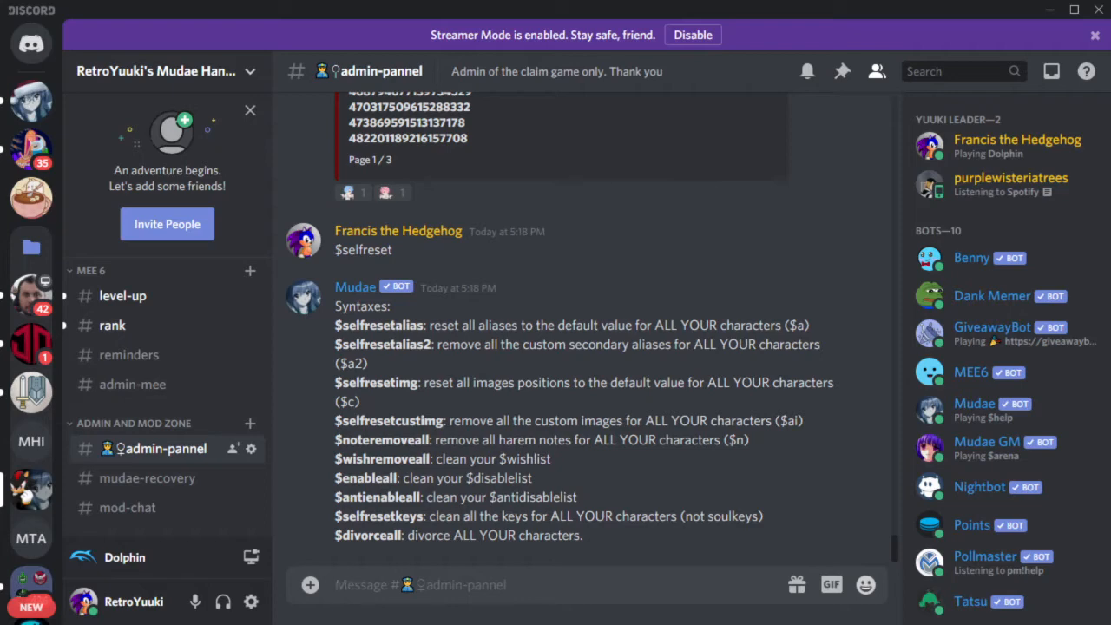
# Send $togglesnipe, correcting the typo, so Mudae shows snipe restriction options 0 to 6
pyautogui.write('$togg')
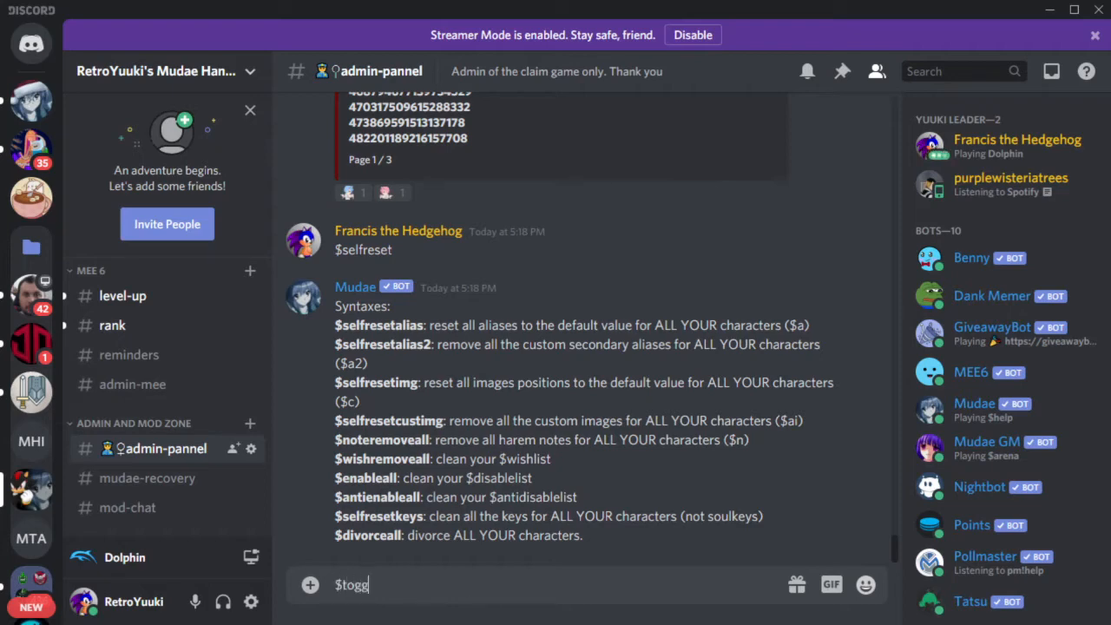
pyautogui.write('lesnop')
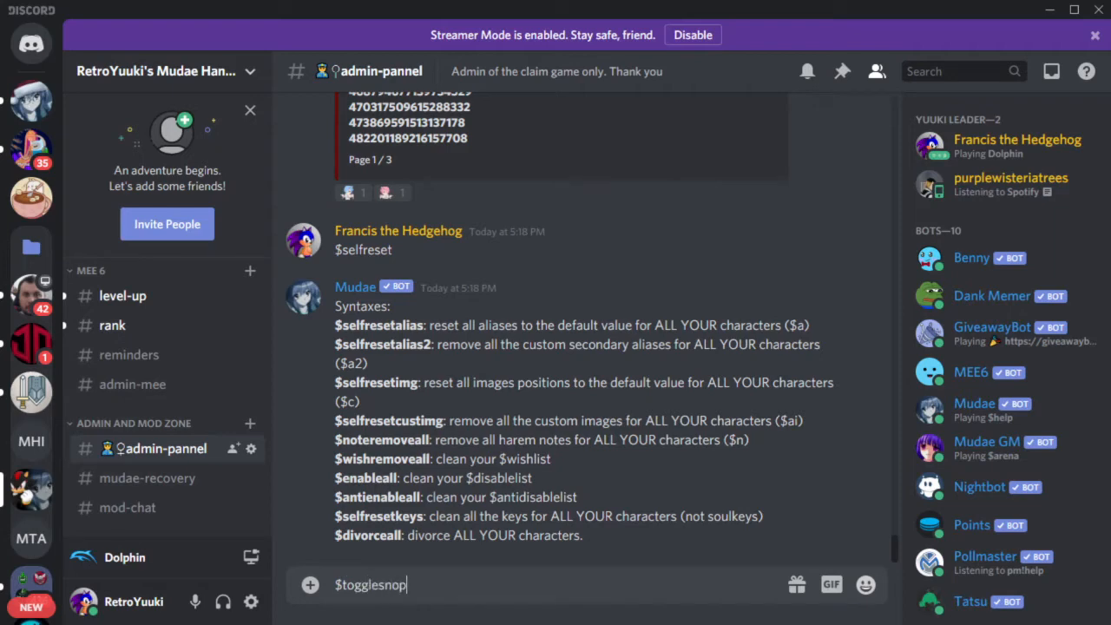
pyautogui.press('Backspace')
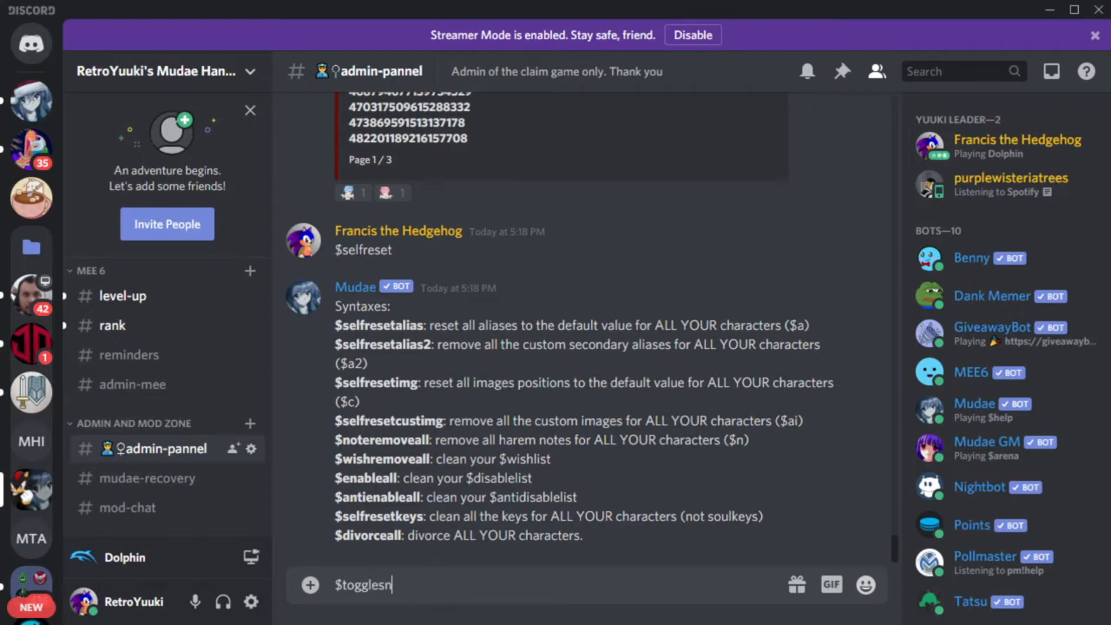
pyautogui.press('Enter')
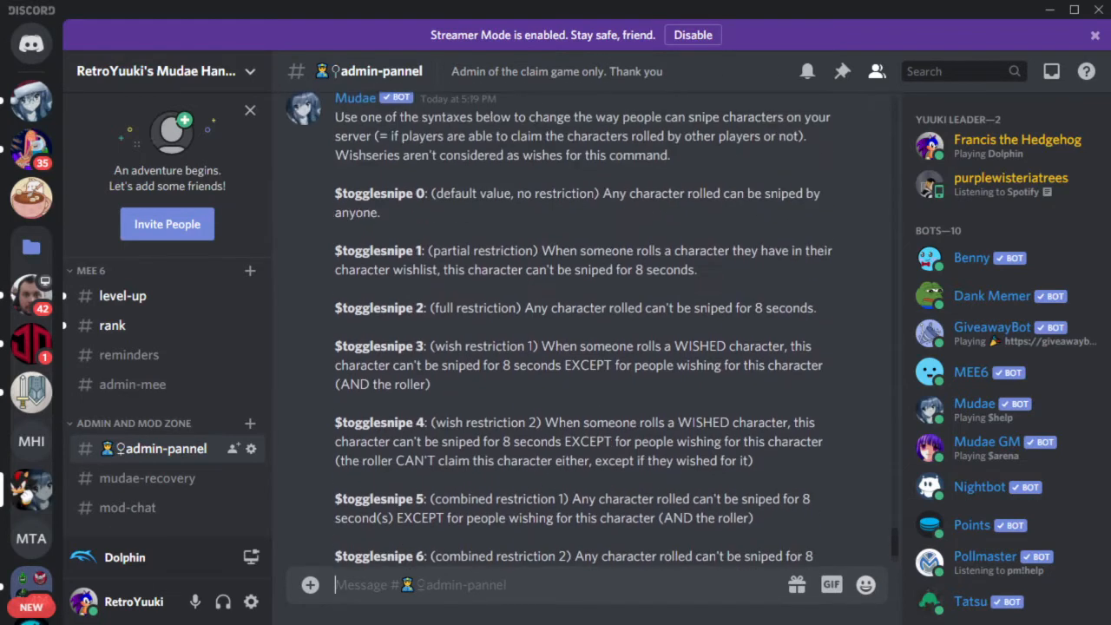
pyautogui.scroll(-3)
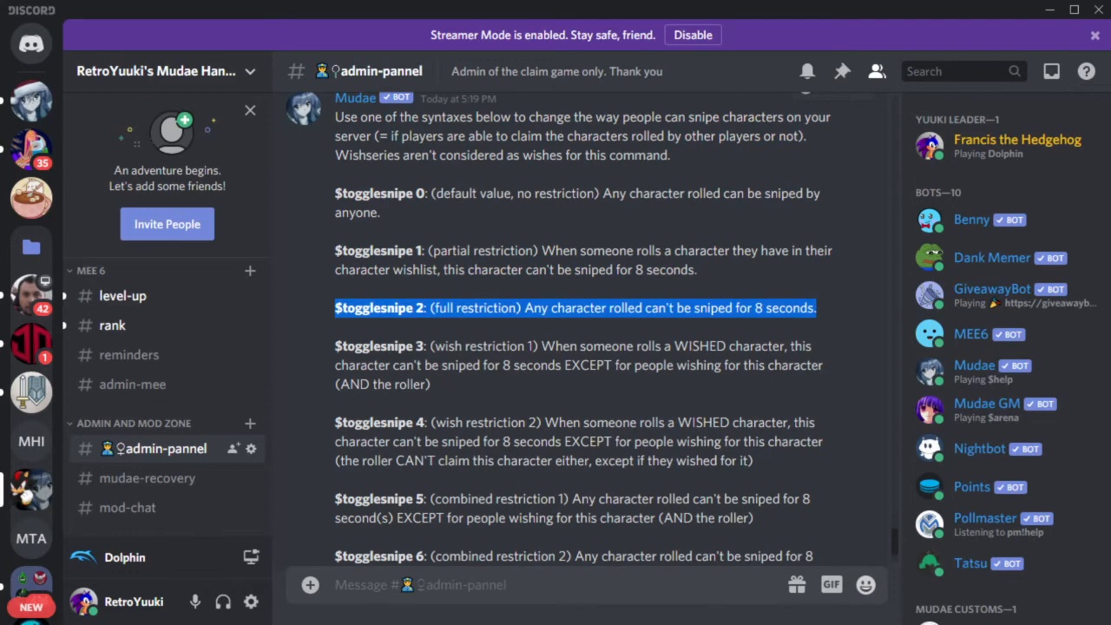
pyautogui.scroll(-3)
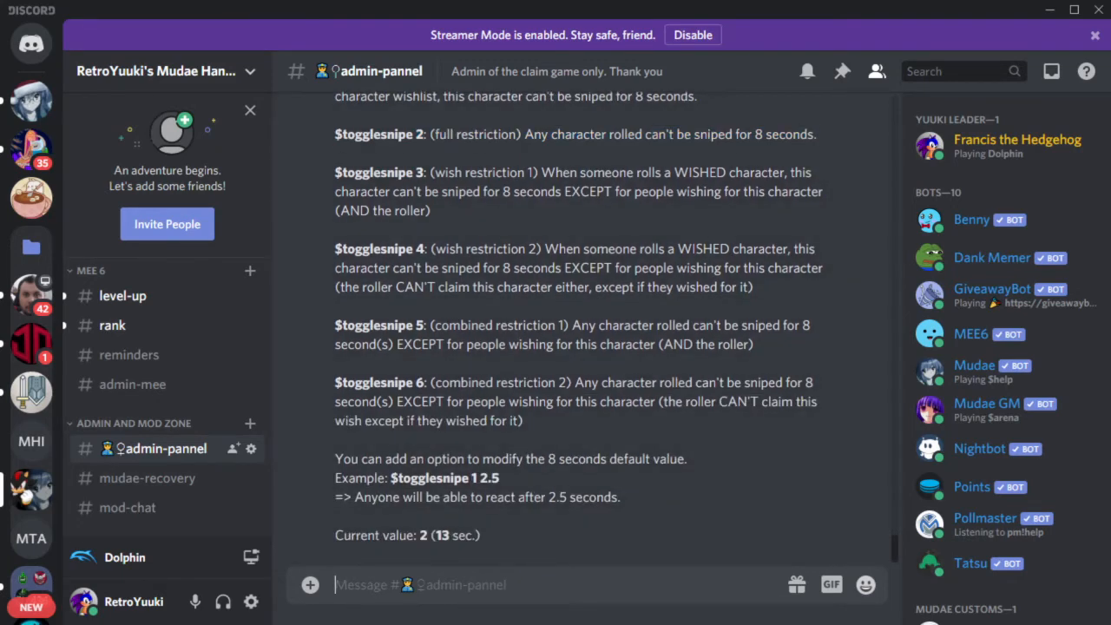
# Draft $togglesnipe x 22.4 unsent and read Mudae's help showing current value 2 (13 sec.)
pyautogui.write('$to')
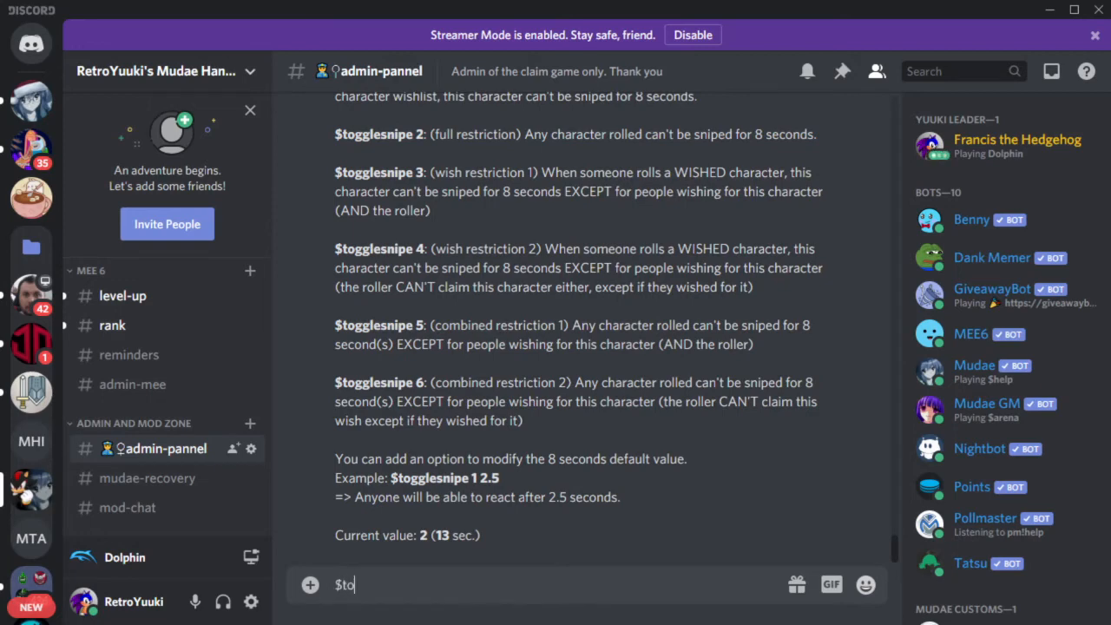
pyautogui.write('gglesno')
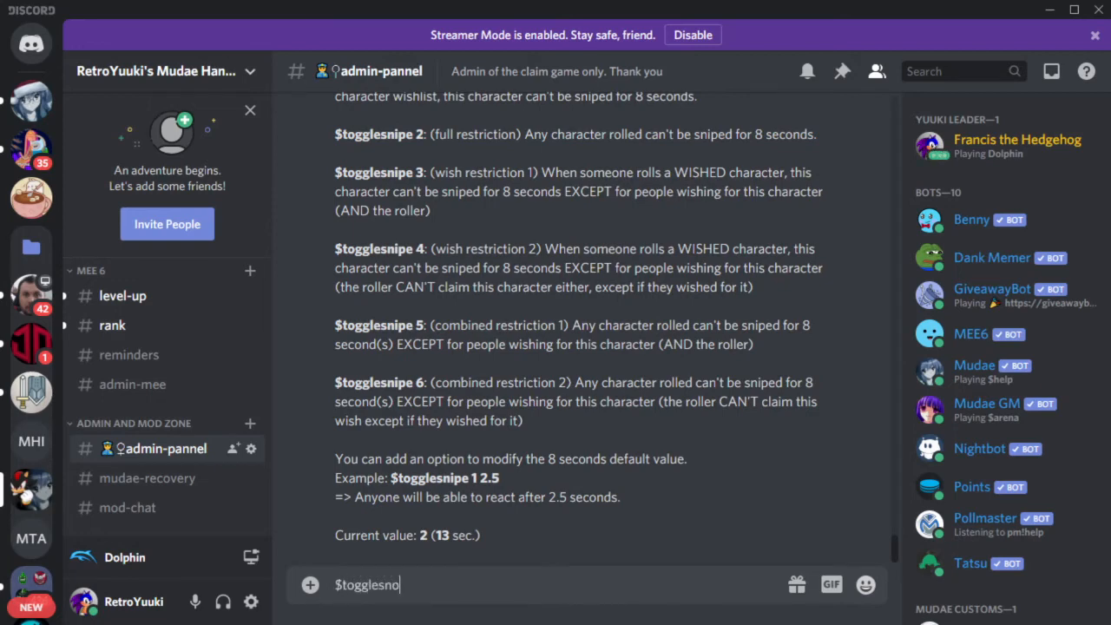
pyautogui.write('ipe')
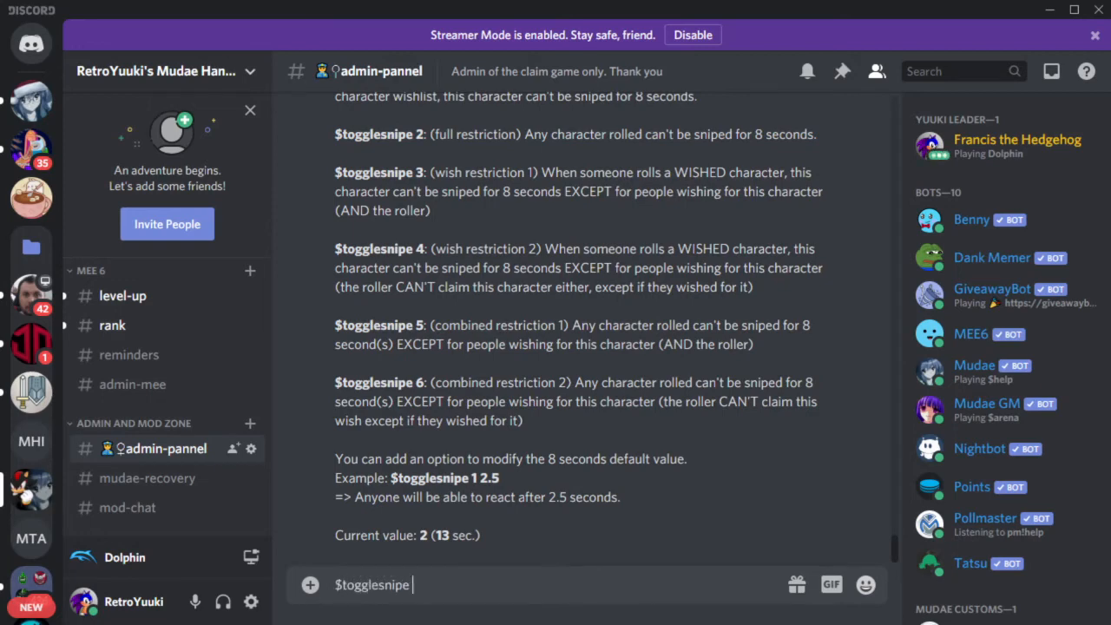
pyautogui.write('x')
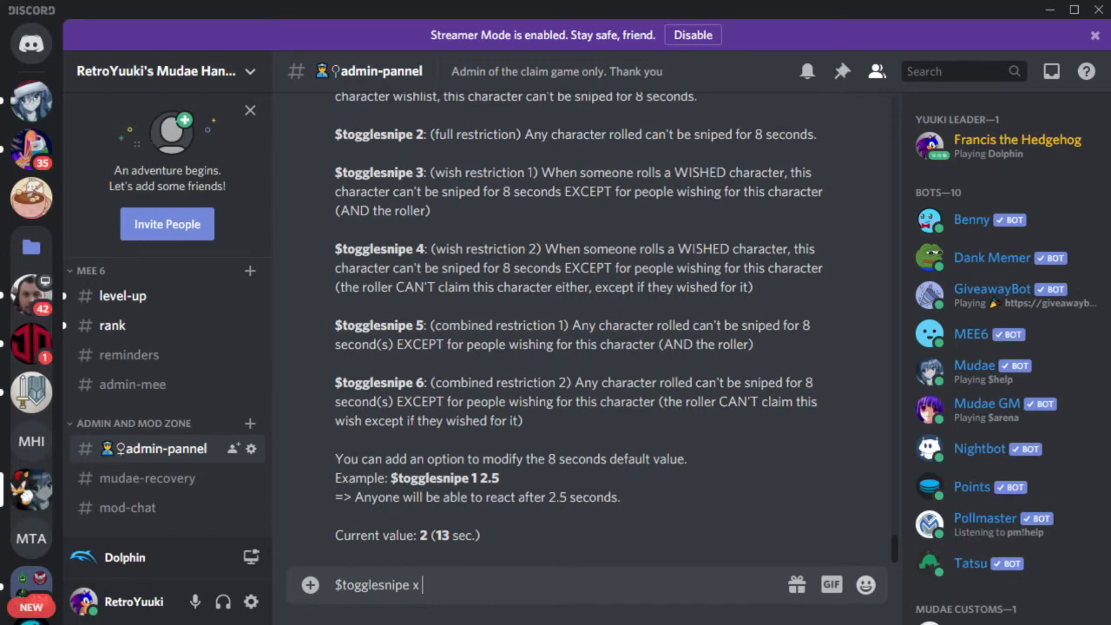
pyautogui.write('2')
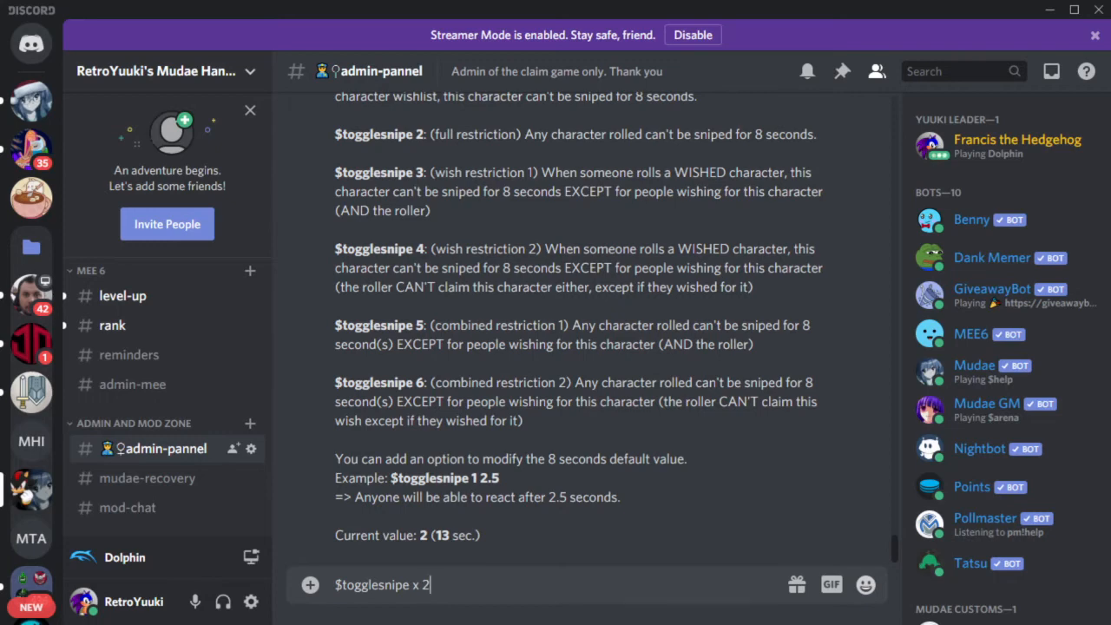
pyautogui.write('2.')
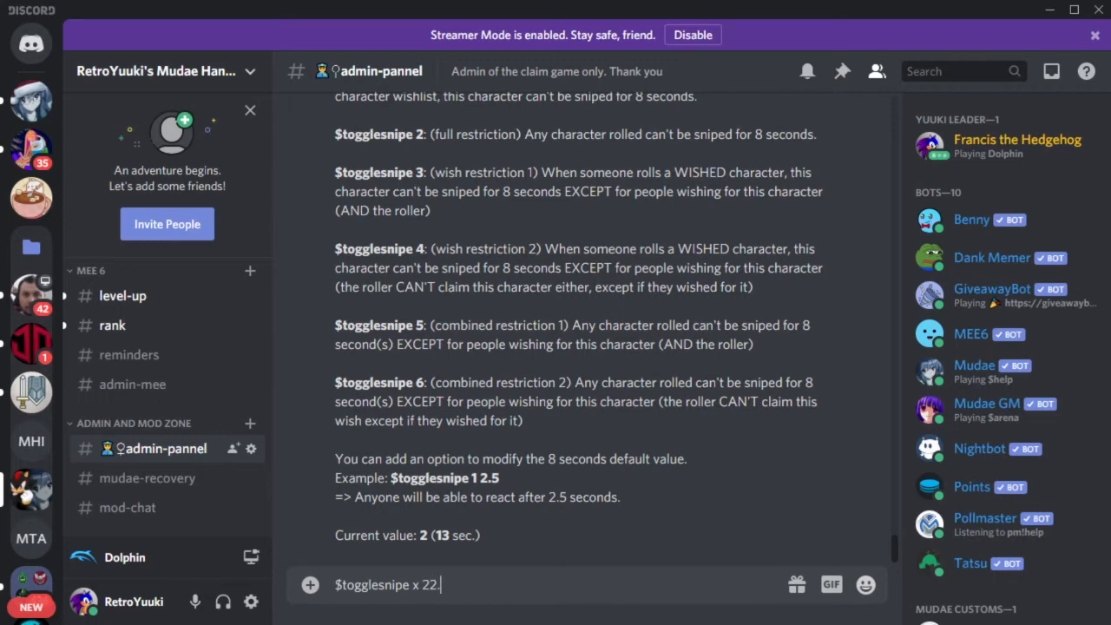
pyautogui.write('4')
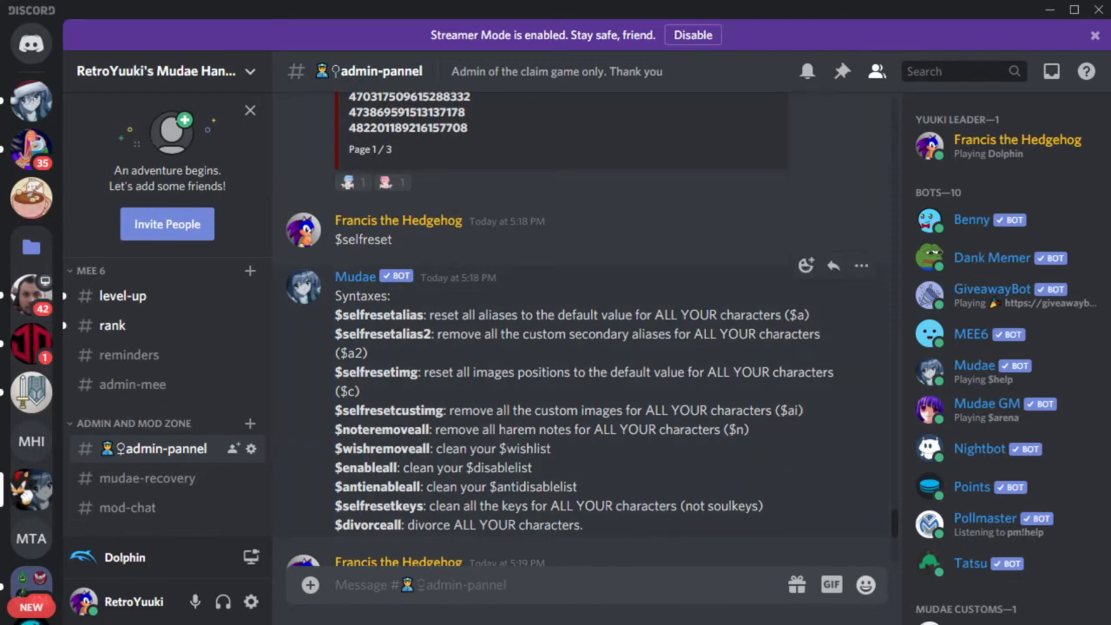
pyautogui.scroll(-3)
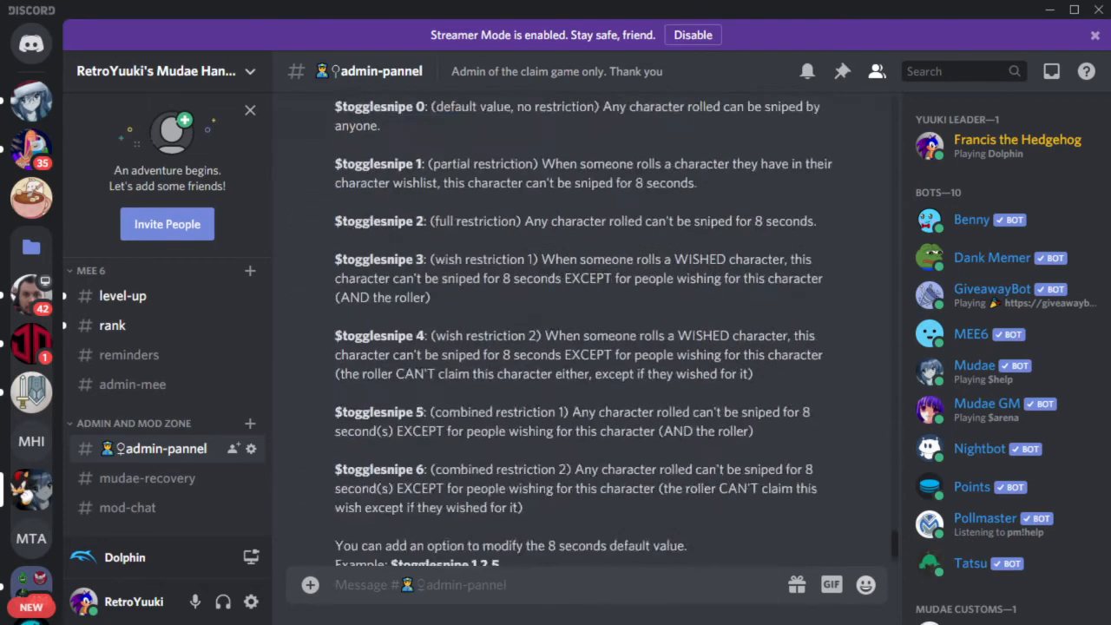
pyautogui.scroll(-3)
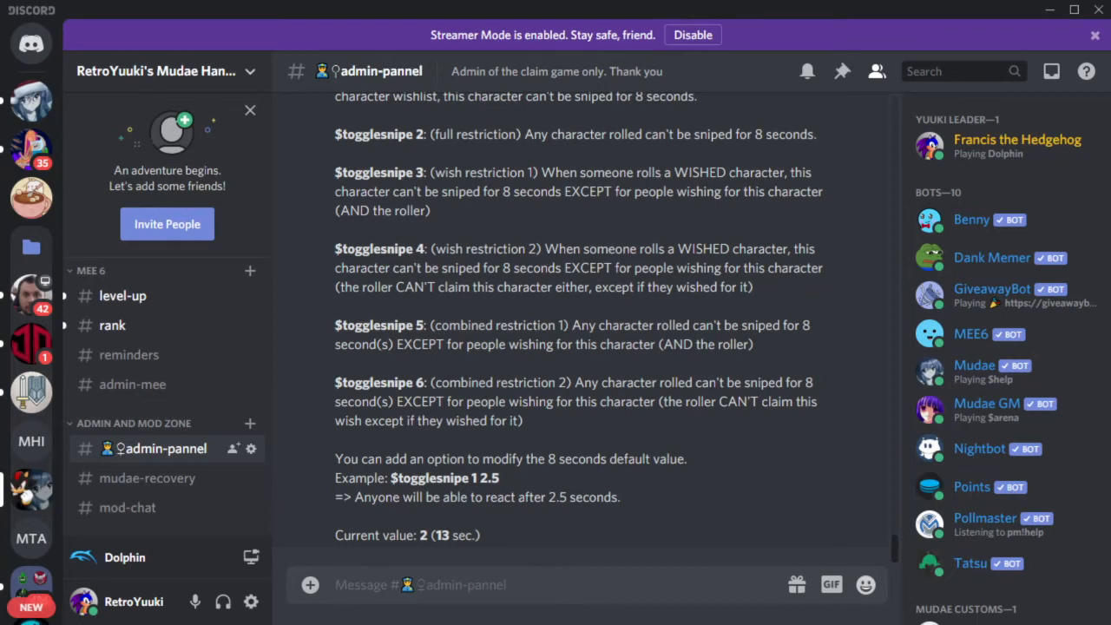
# Discard a half-typed $gold command and land in Mudae Test Area's #general settings list
pyautogui.write('$')
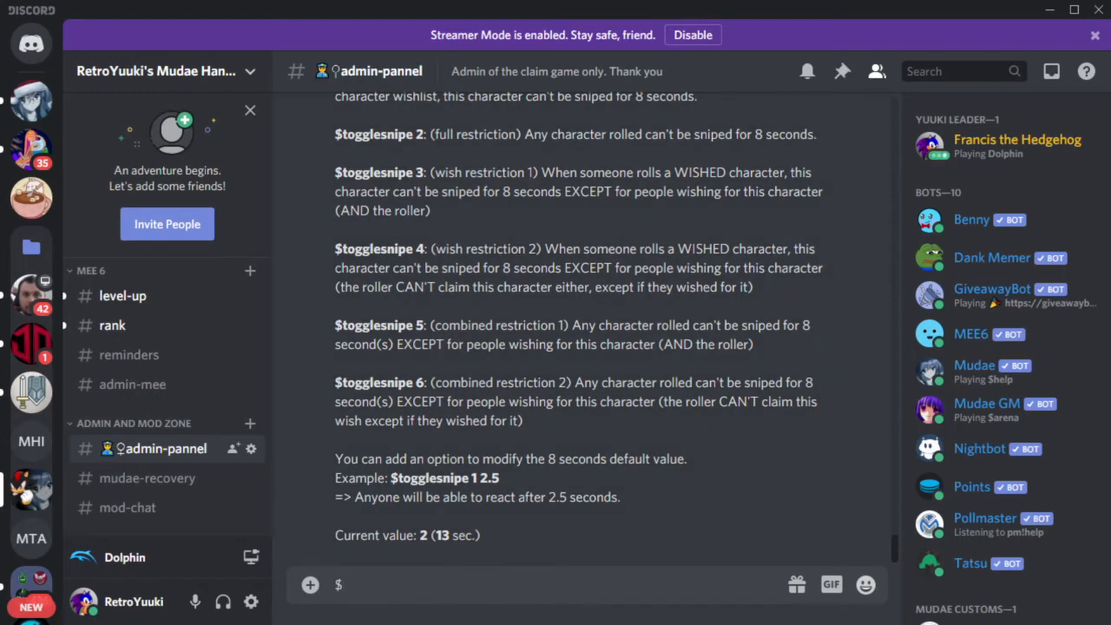
pyautogui.write('gold')
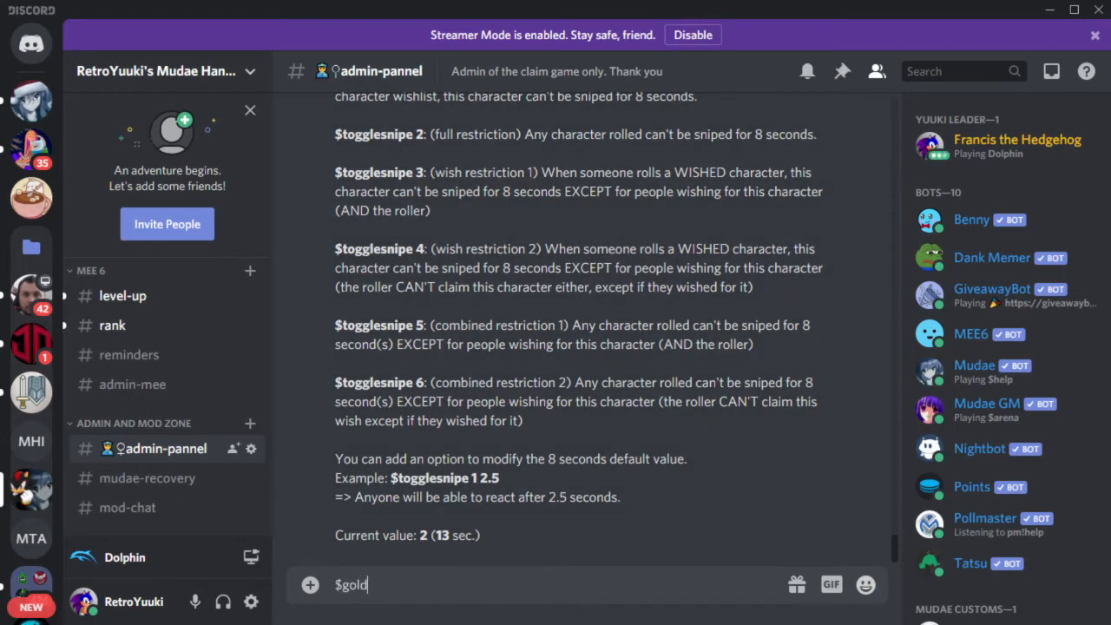
pyautogui.press('Backspace')
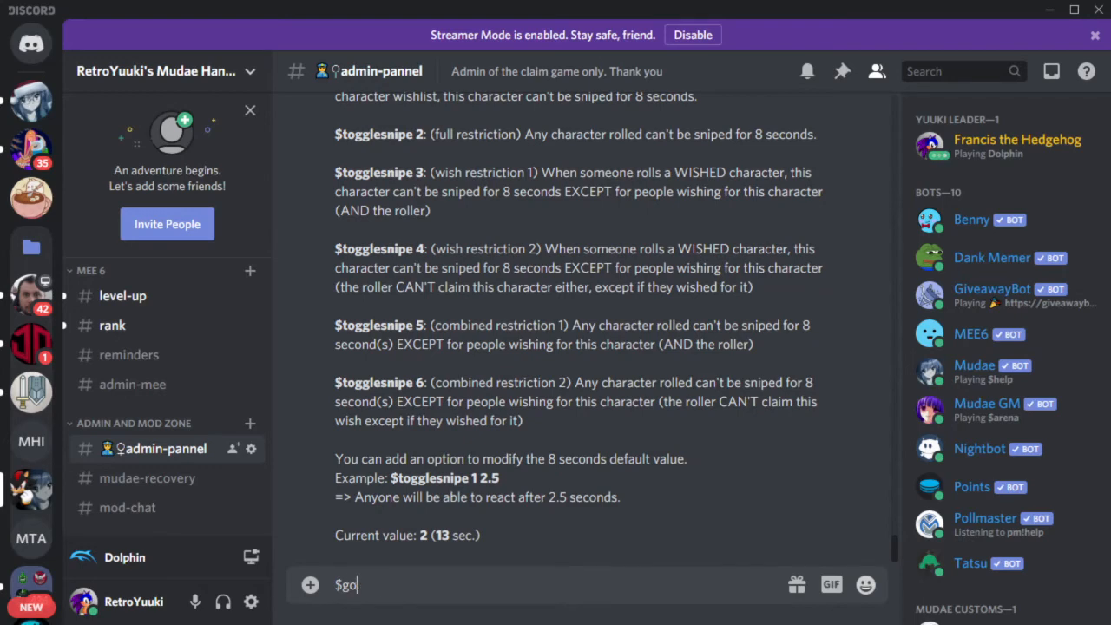
pyautogui.press('Enter')
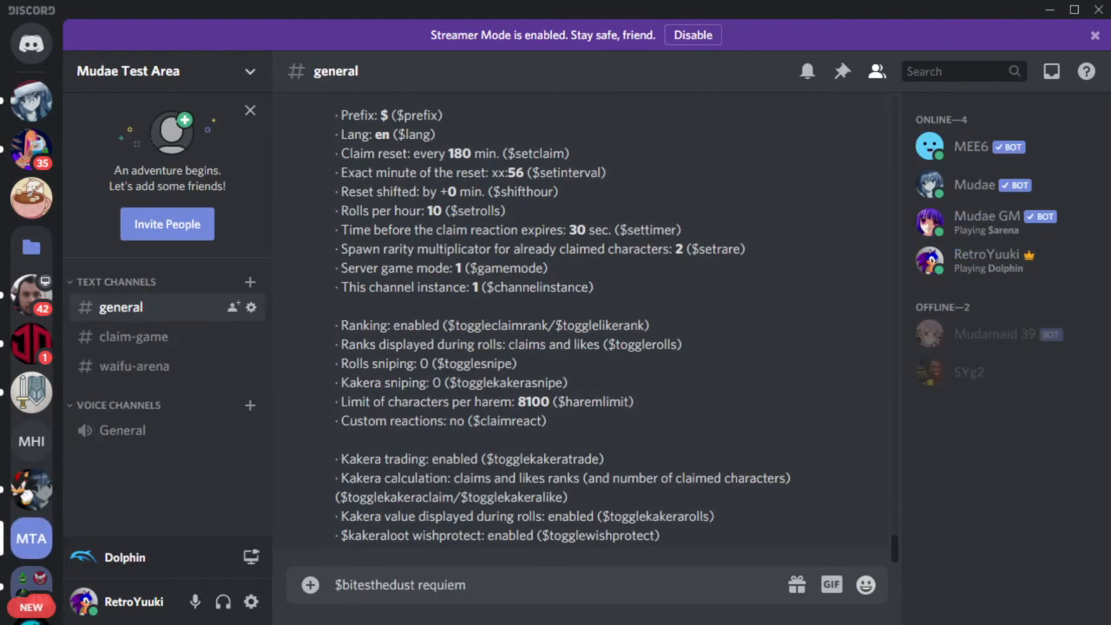
# Send $goldvalue 100, which Mudae answers with the badge-value syntax help
pyautogui.press('Enter')
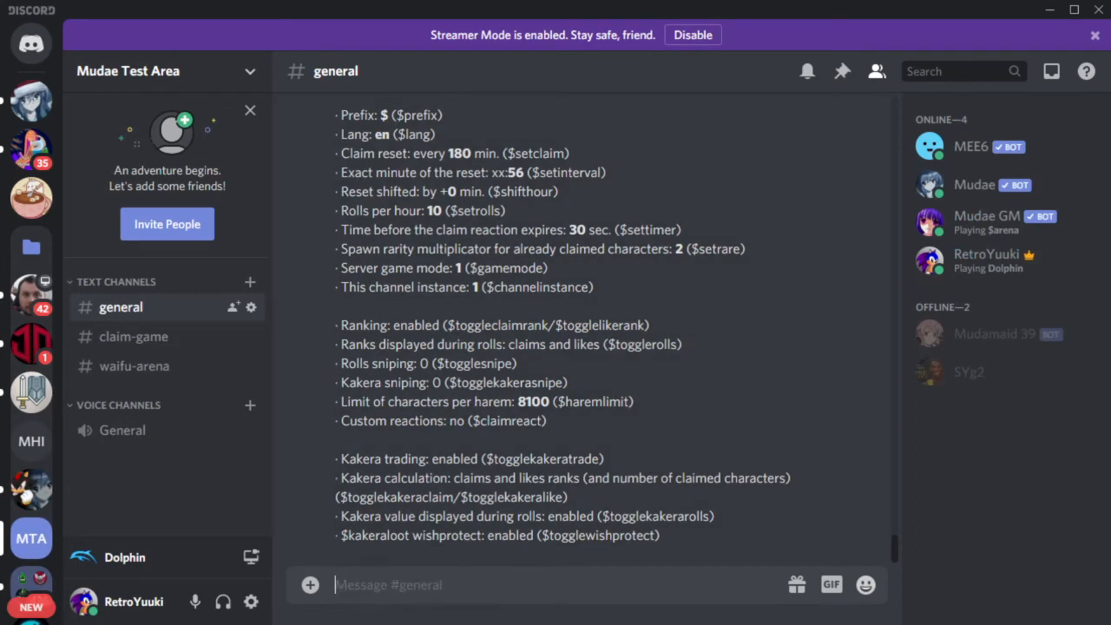
pyautogui.write('$goldvalue')
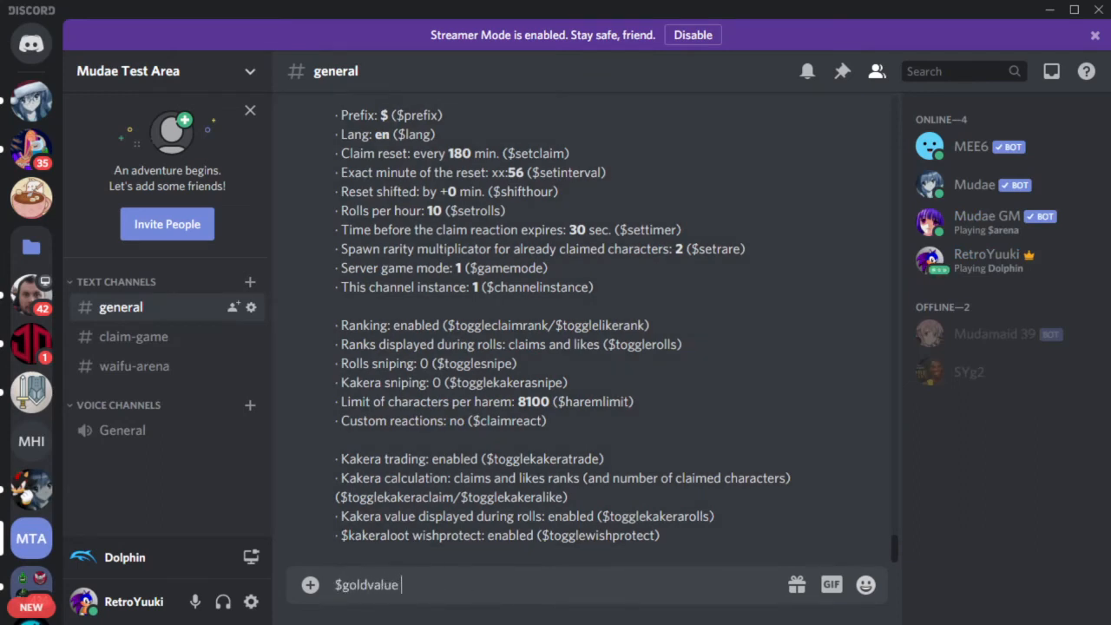
pyautogui.press('Enter')
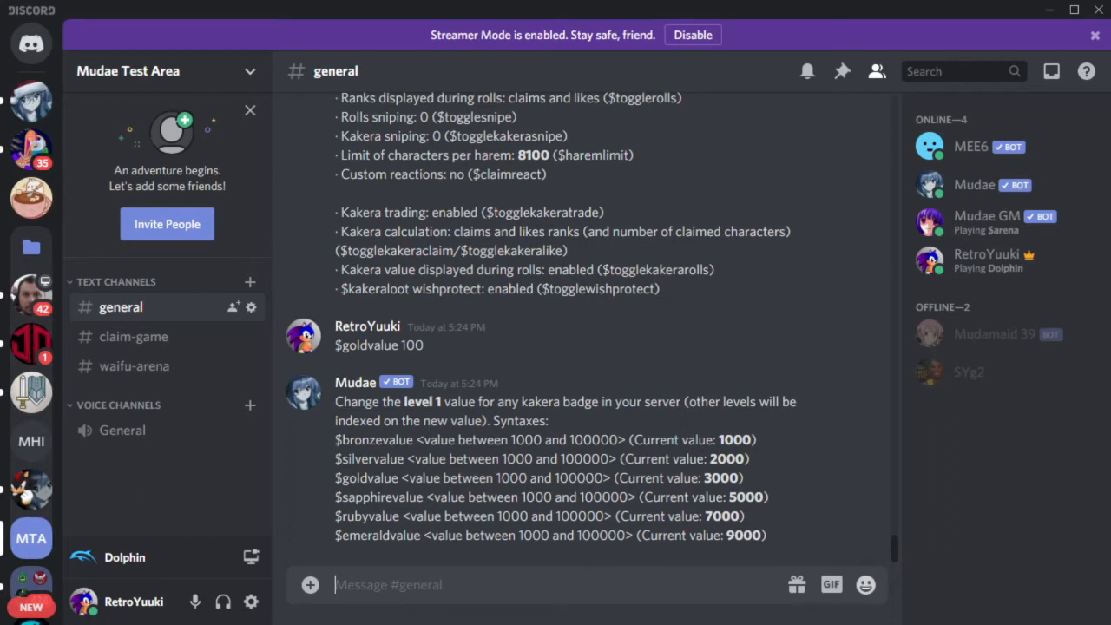
# Send $goldvalue 1000, accepted by Mudae with a check mark
pyautogui.write('$g')
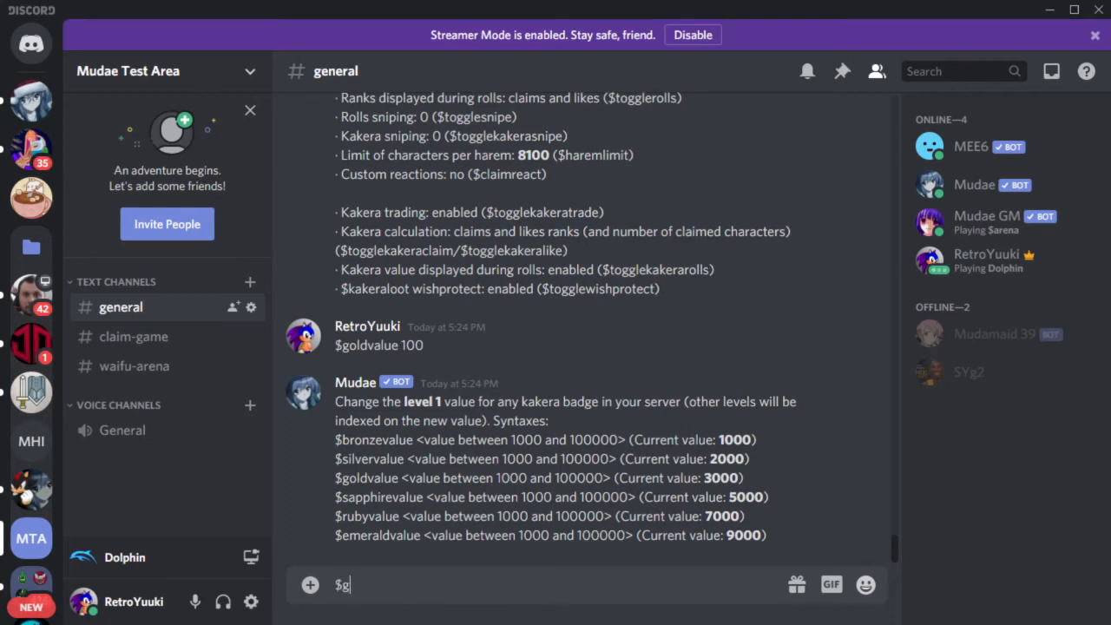
pyautogui.write('oldvalue')
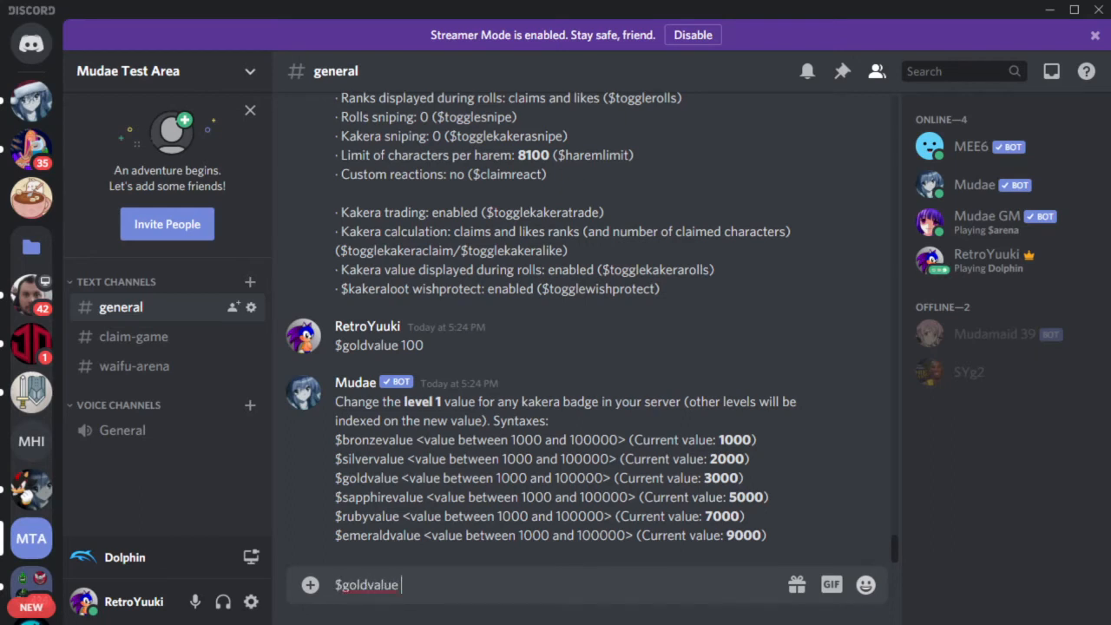
pyautogui.press('Enter')
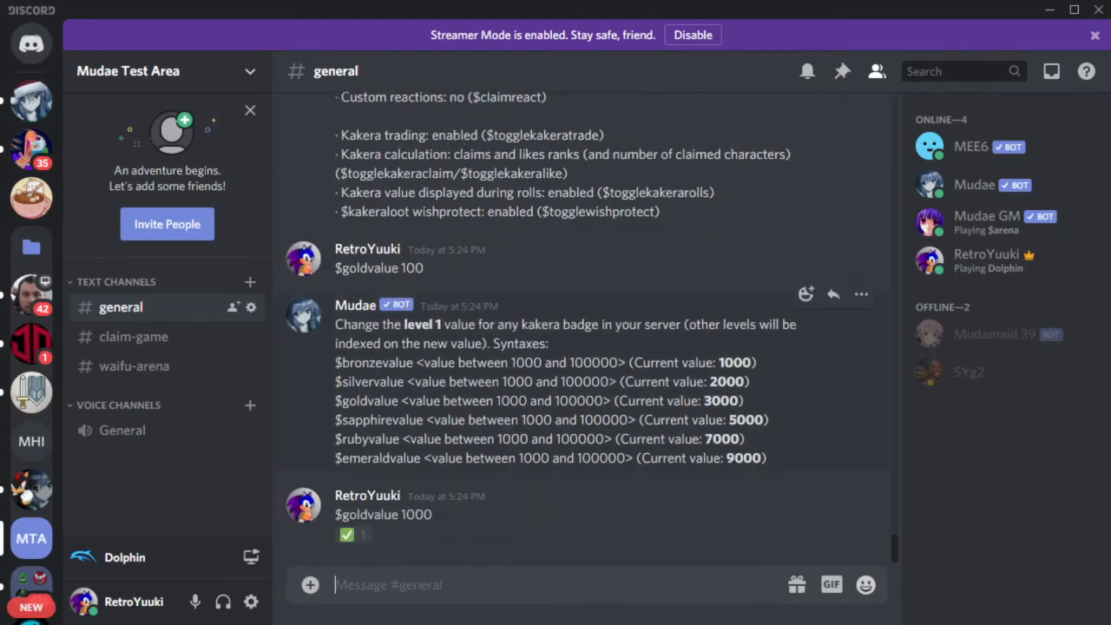
# Highlight Mudae's list of badge value syntaxes in #general
pyautogui.moveTo(337, 344); pyautogui.dragTo(767, 420)
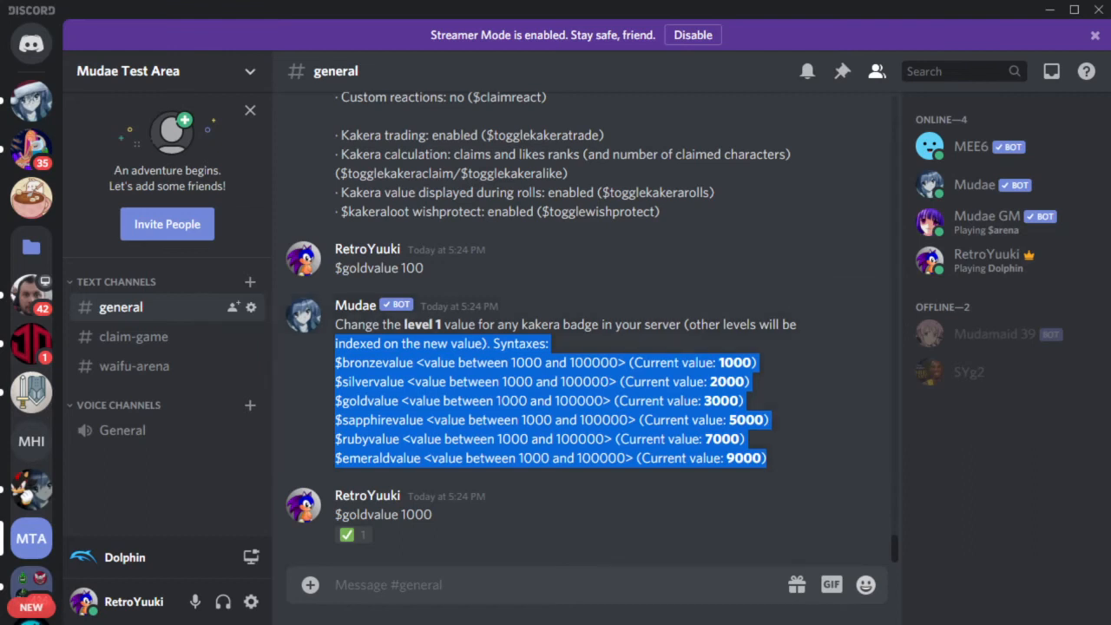
pyautogui.moveTo(31, 489)
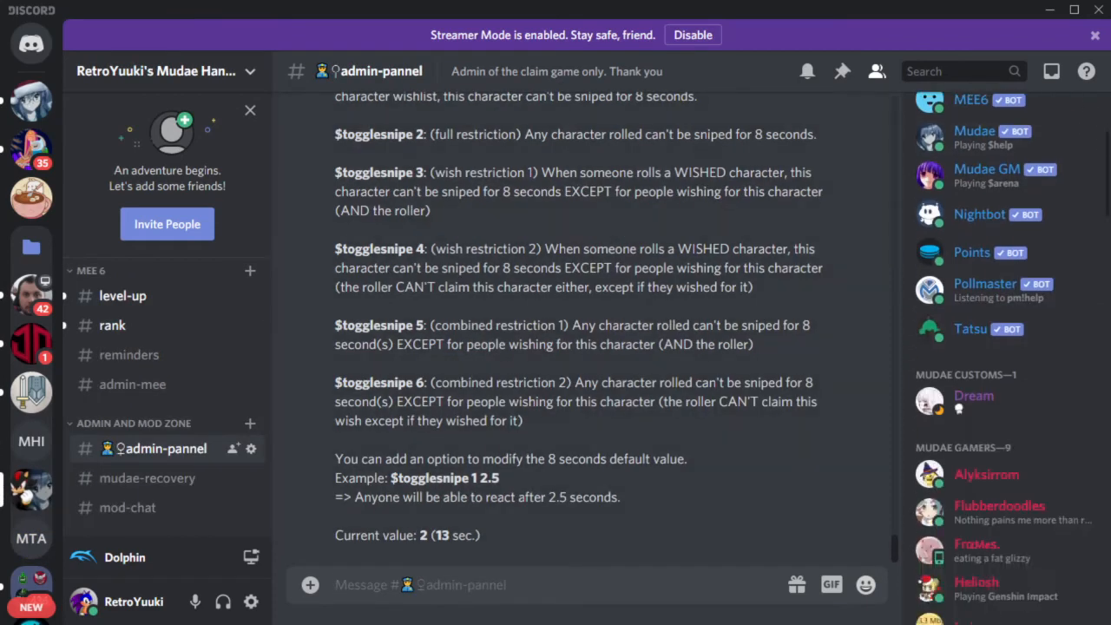
pyautogui.scroll(-3)
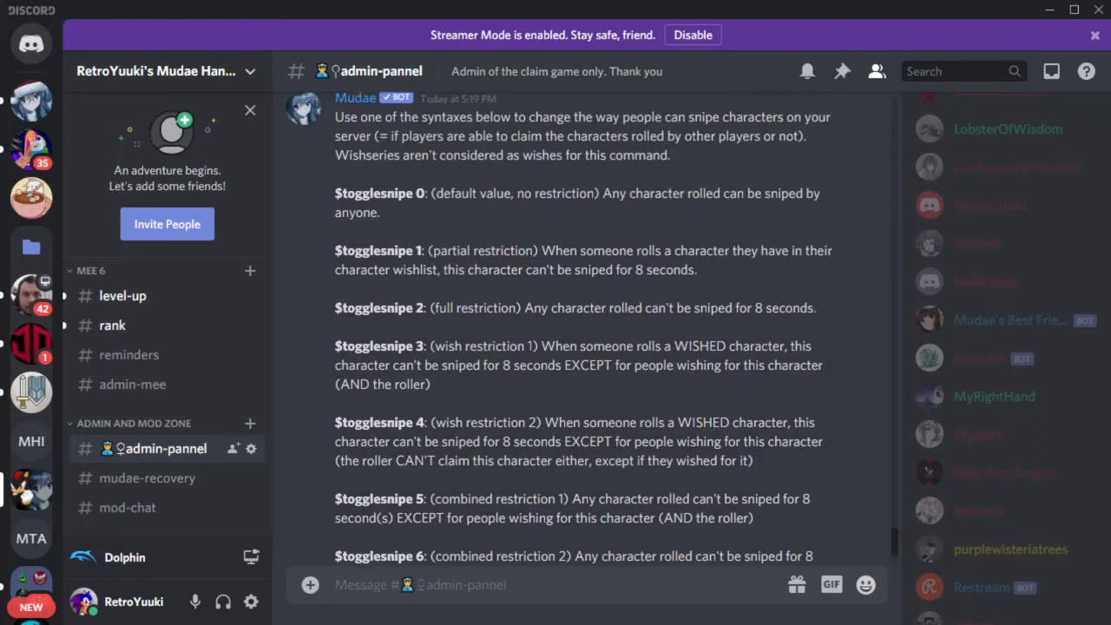
pyautogui.scroll(-3)
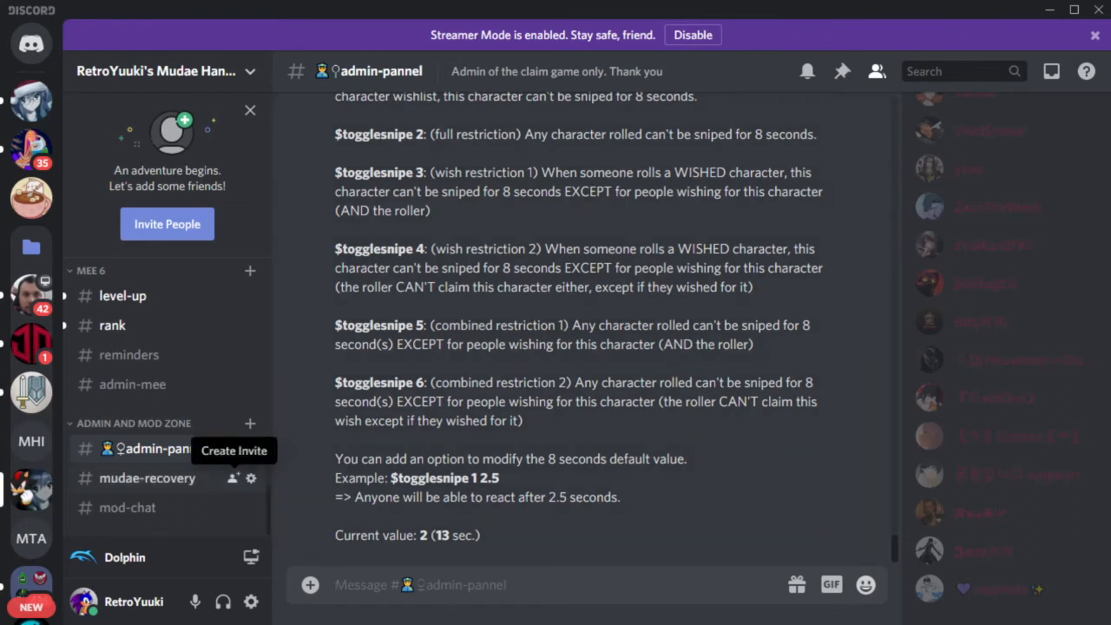
pyautogui.scroll(-3)
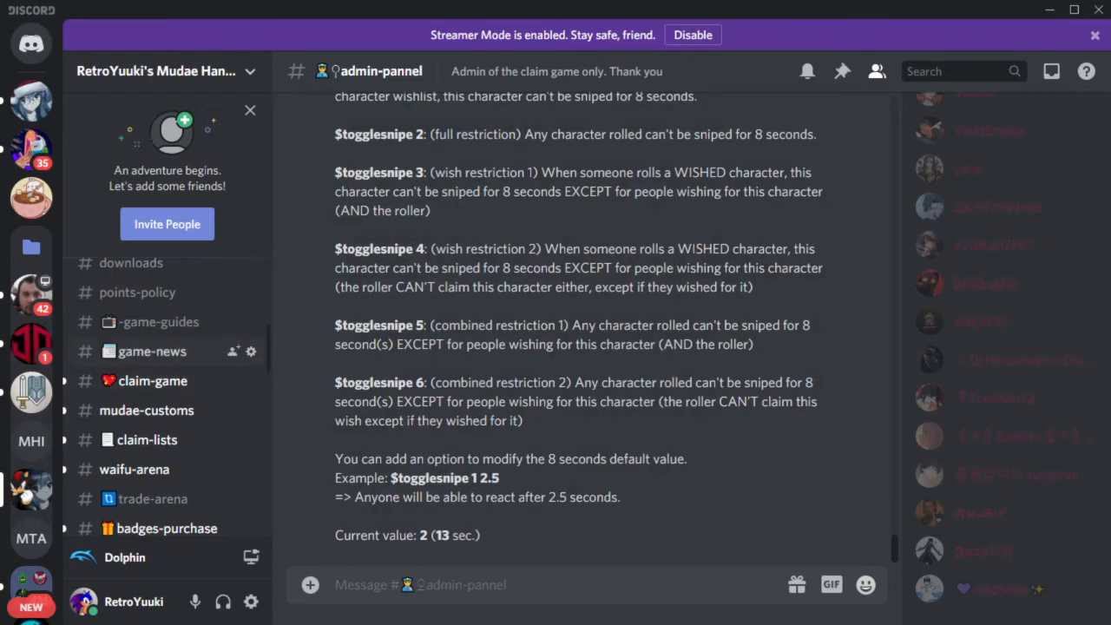
# Read #game-news down to the kakera perks announcement and giveaway reminder
pyautogui.click(151, 351)
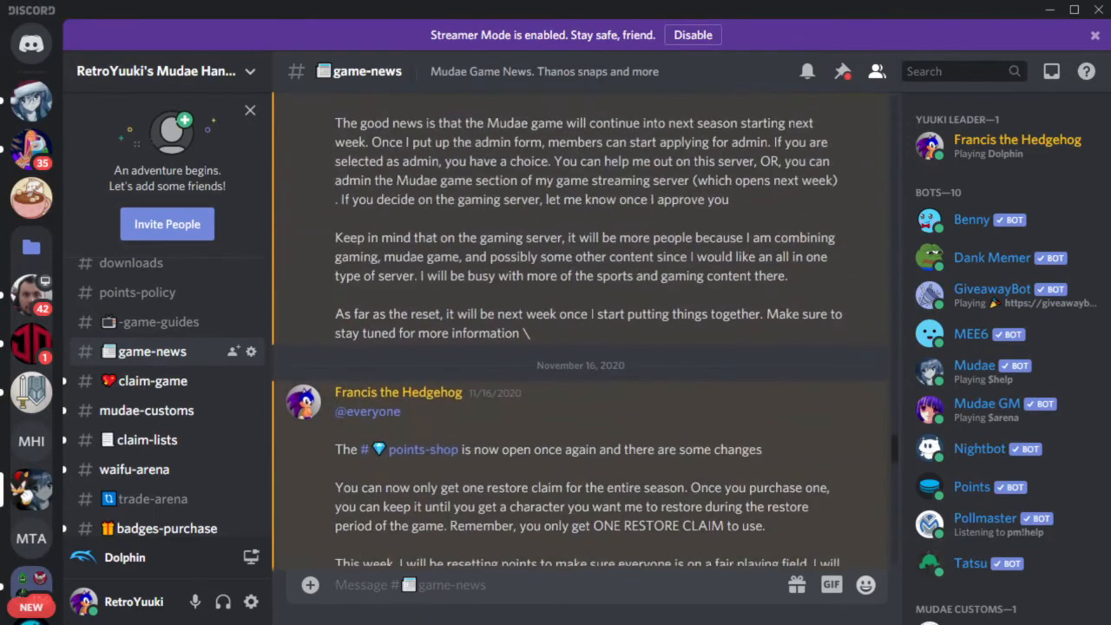
pyautogui.scroll(-3)
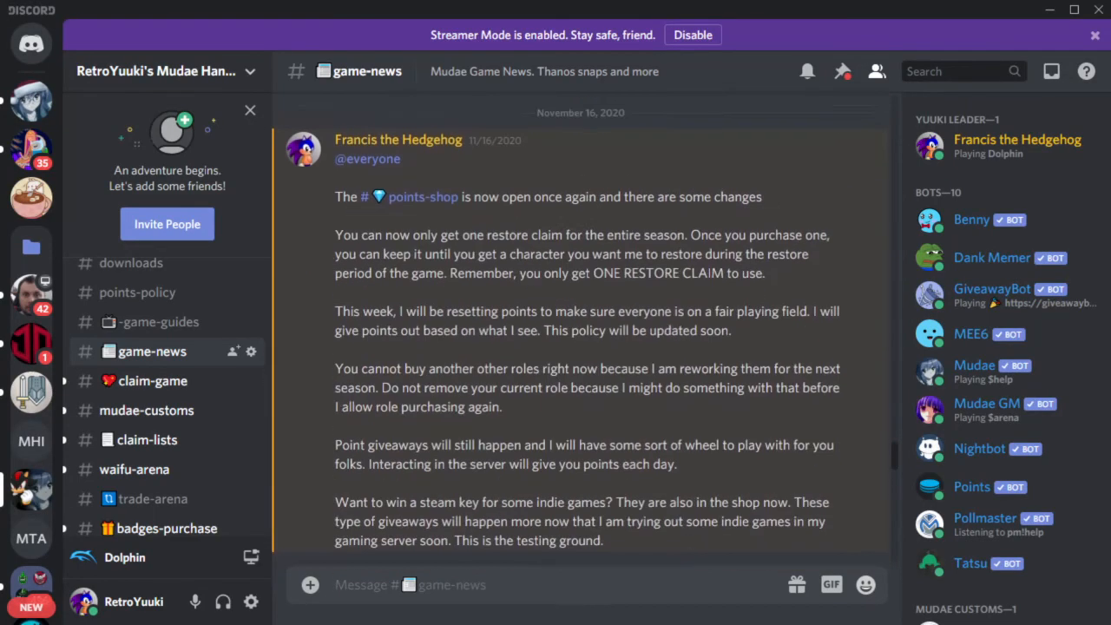
pyautogui.scroll(-3)
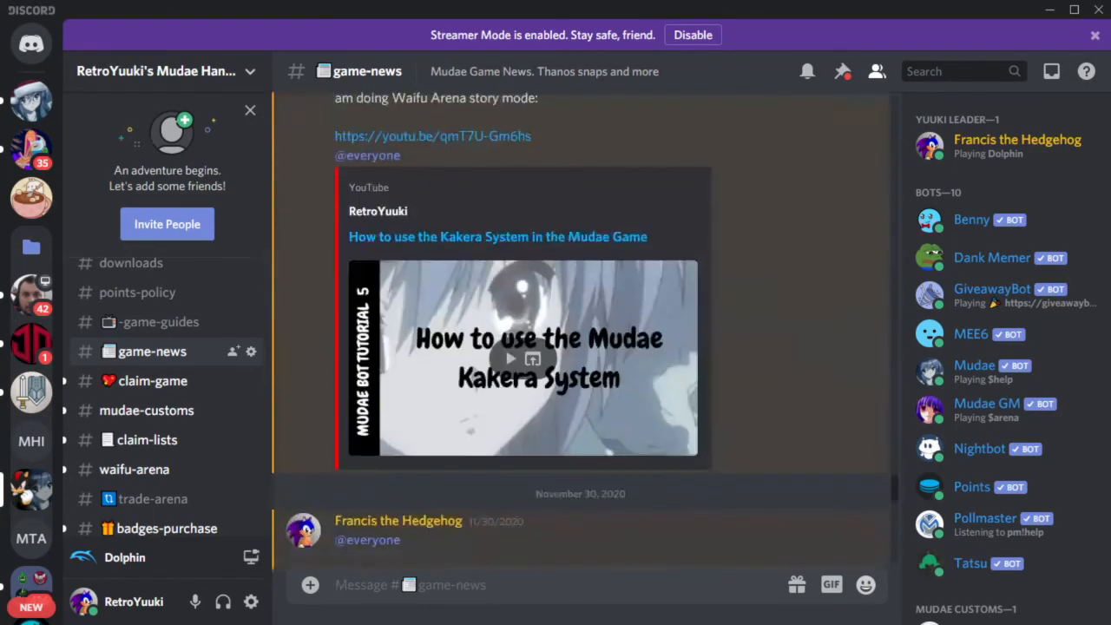
pyautogui.scroll(-3)
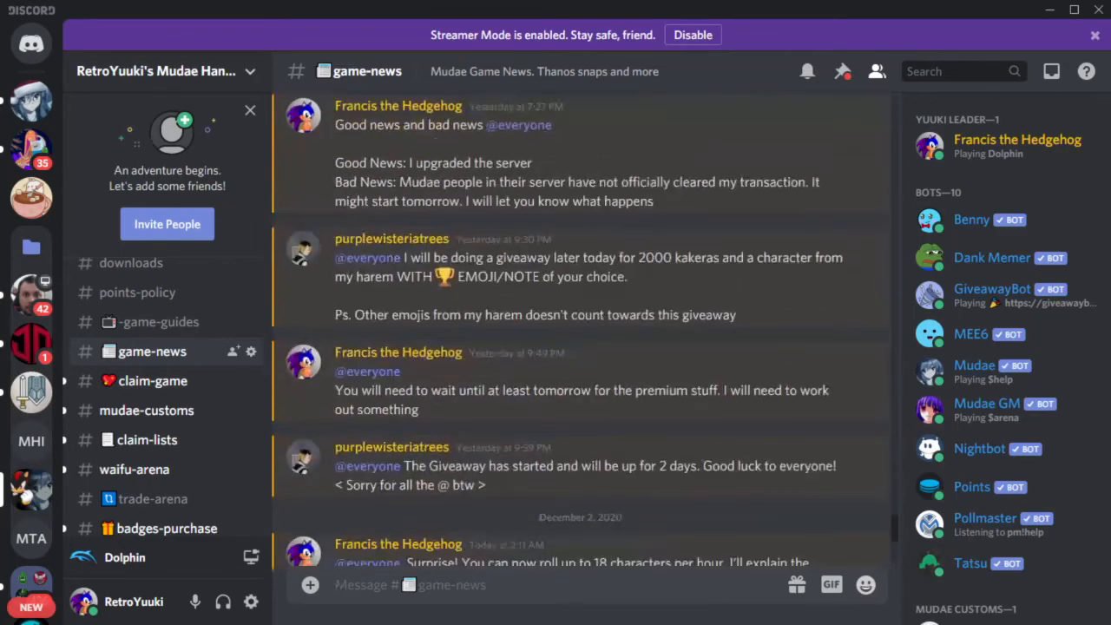
pyautogui.scroll(-3)
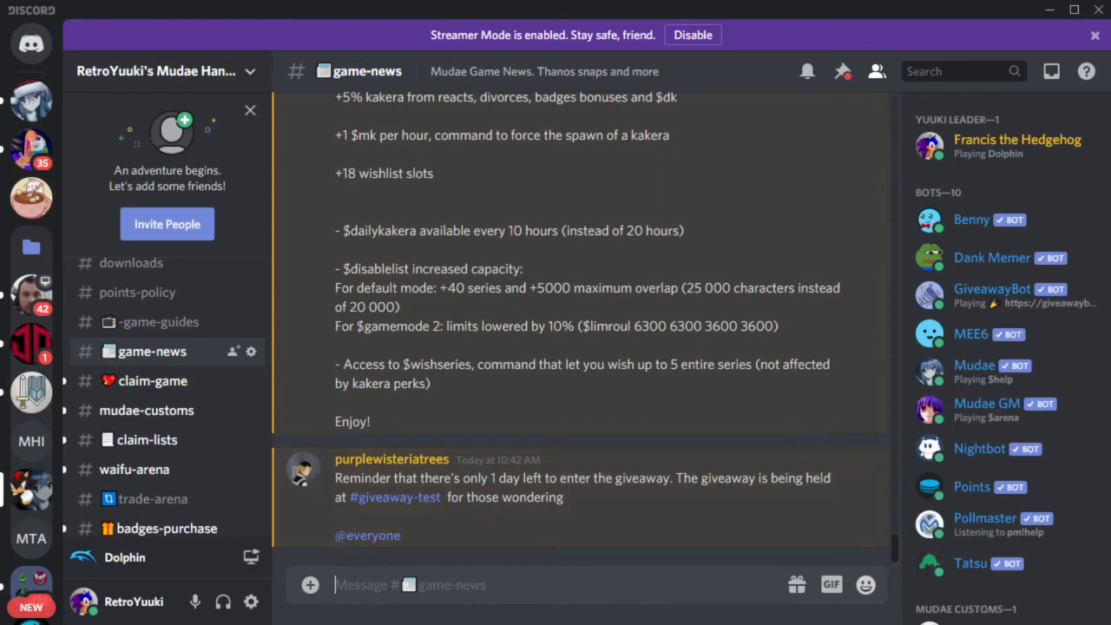
pyautogui.moveTo(29, 410)
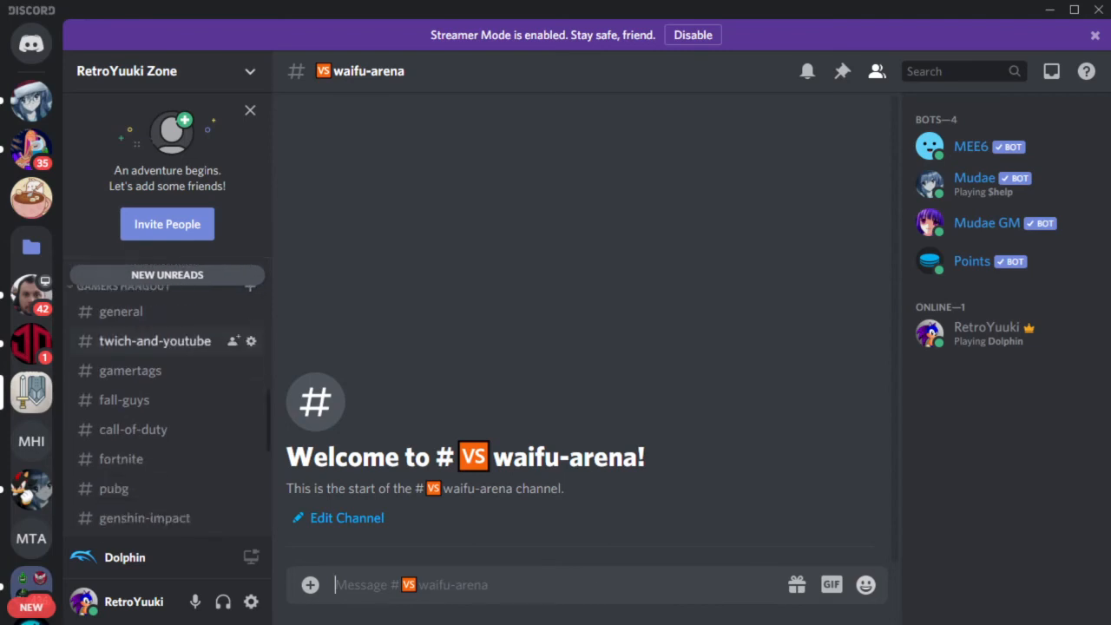
pyautogui.scroll(-3)
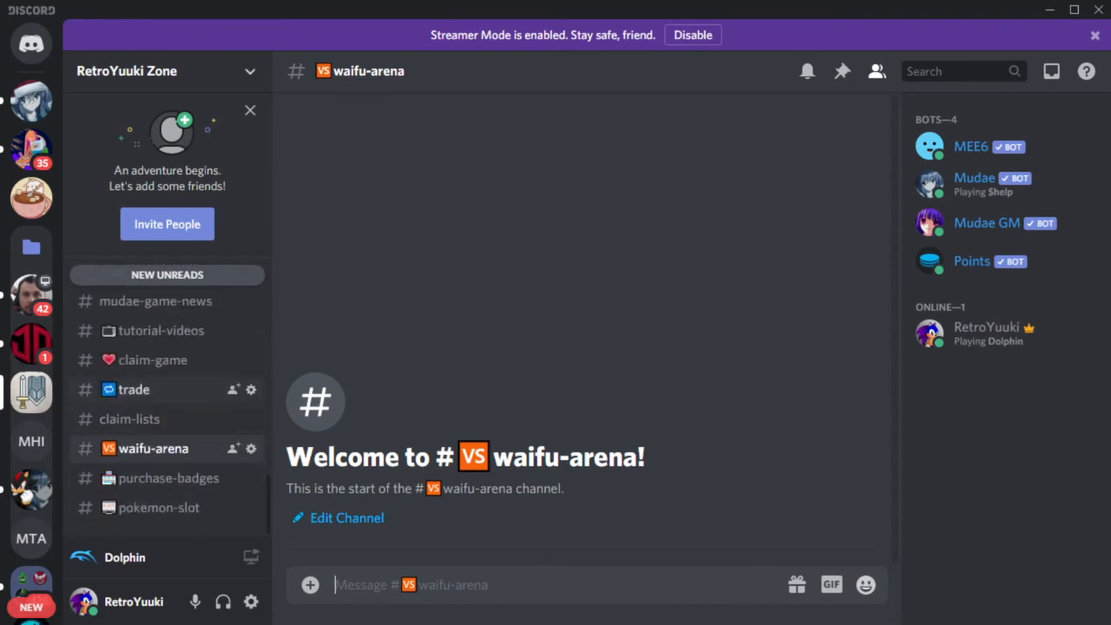
pyautogui.moveTo(32, 494)
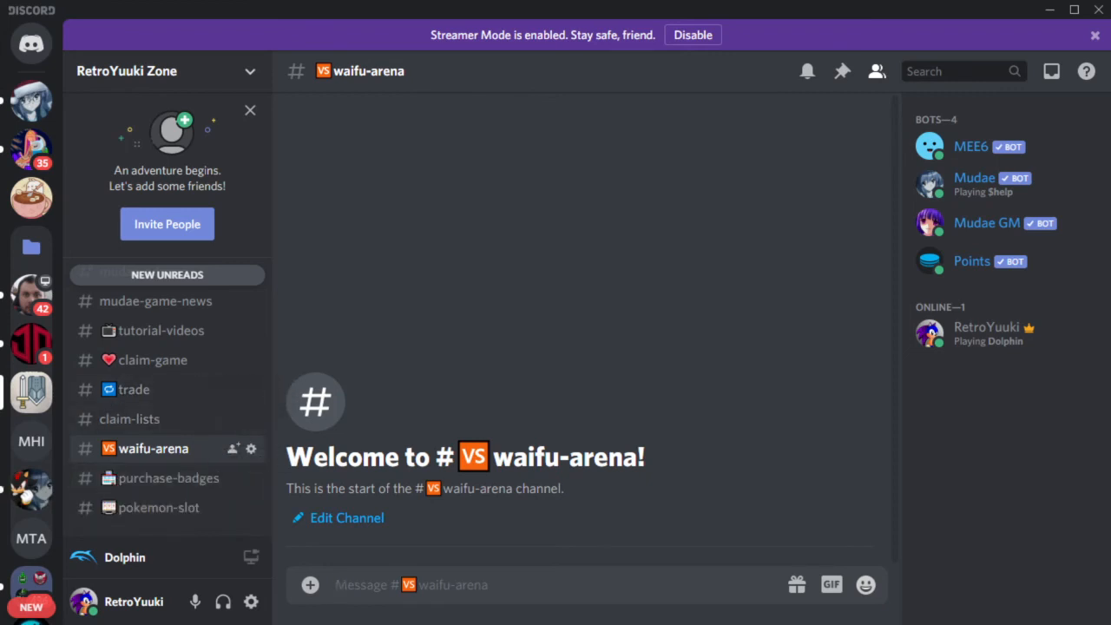
pyautogui.moveTo(31, 343)
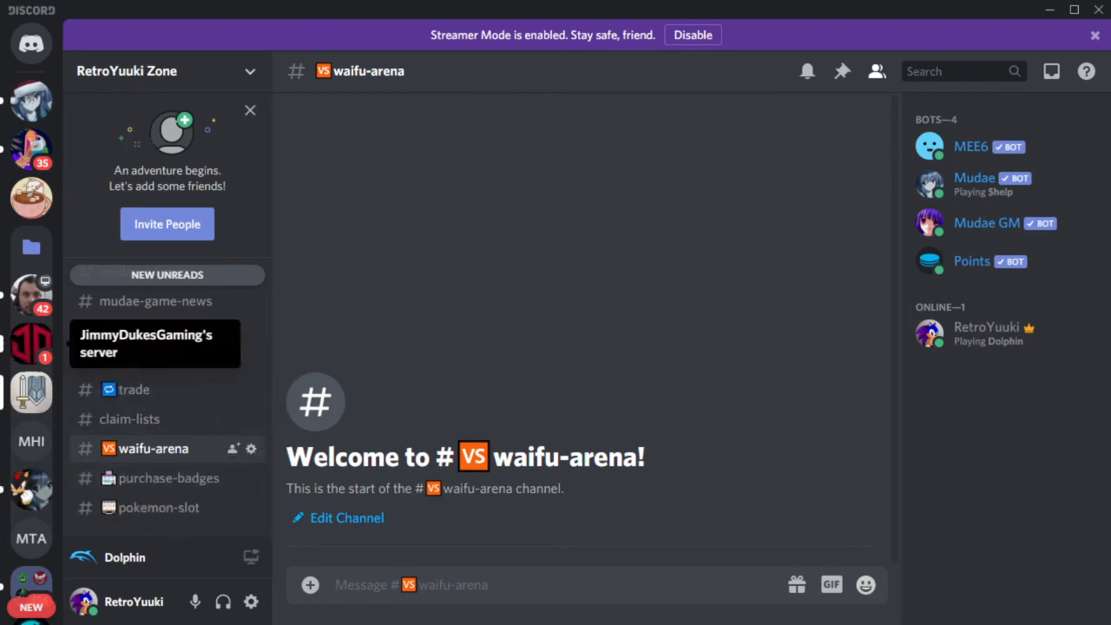